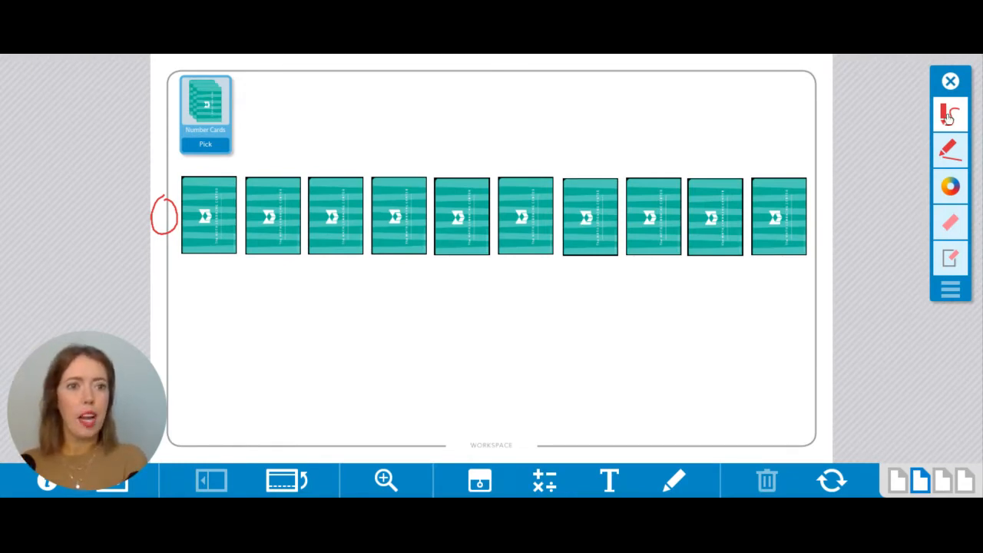
Flip the fifth card to reveal 10 and drag it to the end of the row.
click(950, 115)
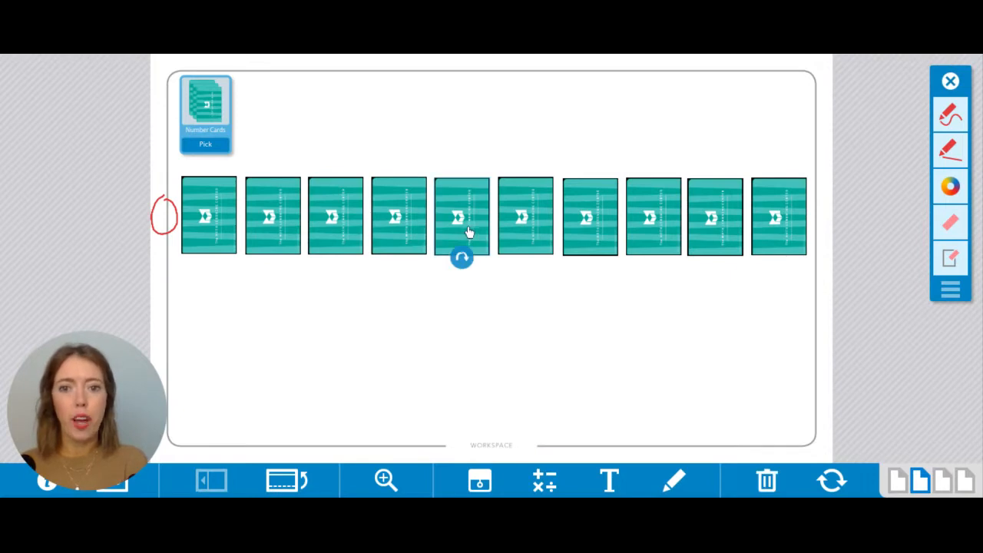
click(462, 216)
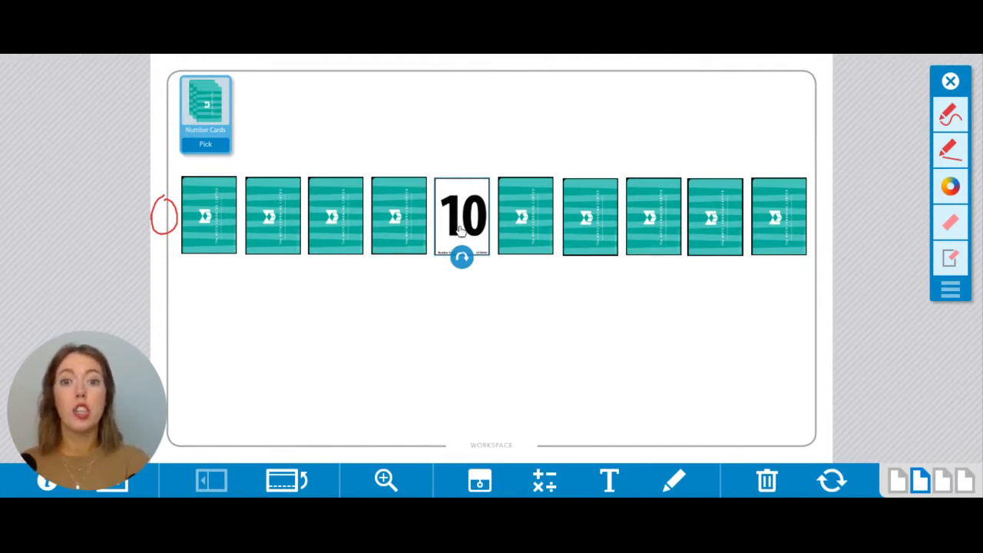
drag(461, 215, 738, 299)
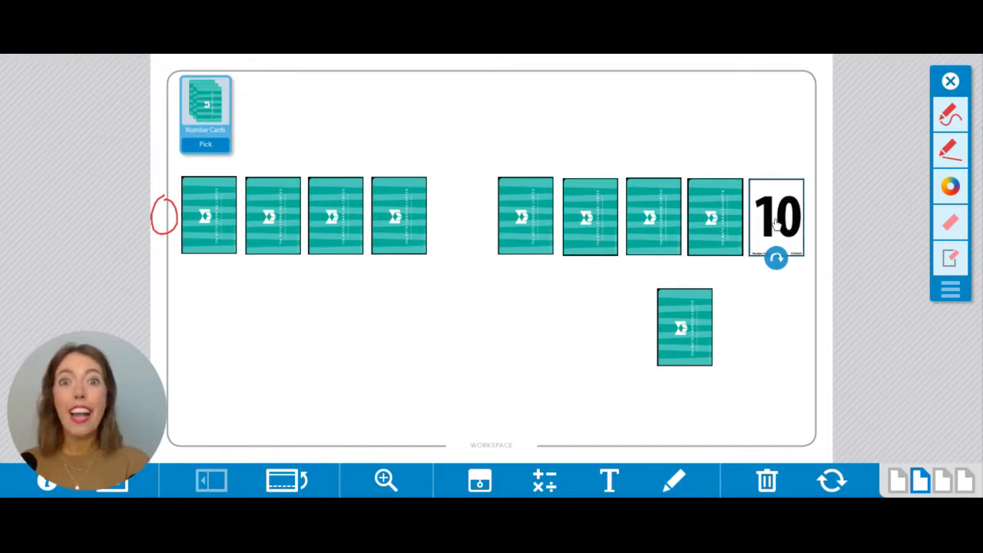
Reveal the 8, swap it into the eighth spot, and turn up the displaced card showing 7.
click(684, 327)
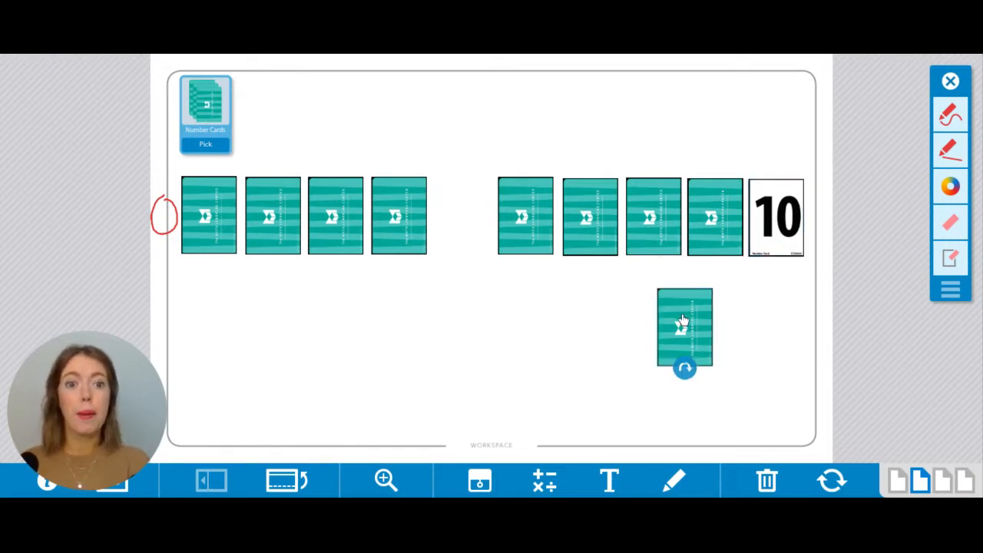
click(684, 369)
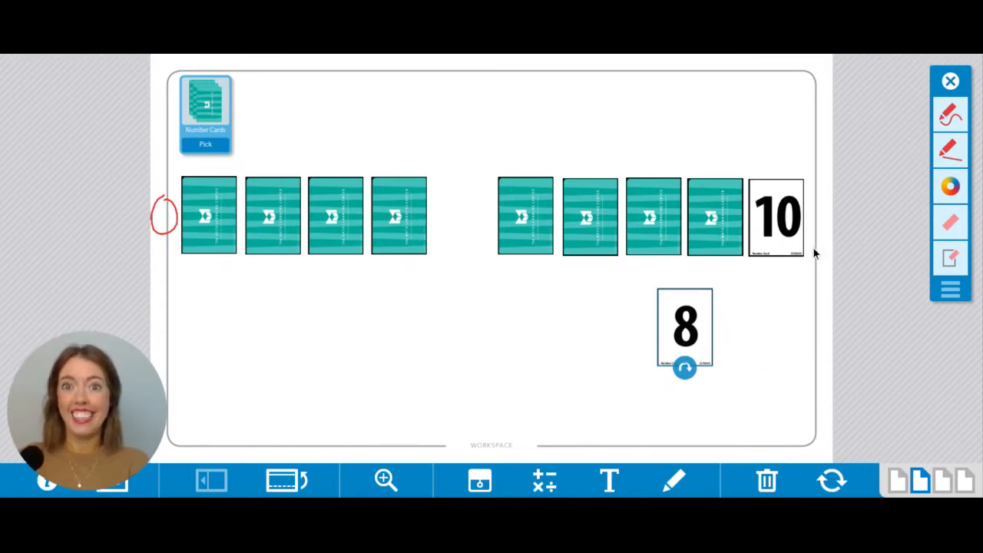
mouse_move(845, 194)
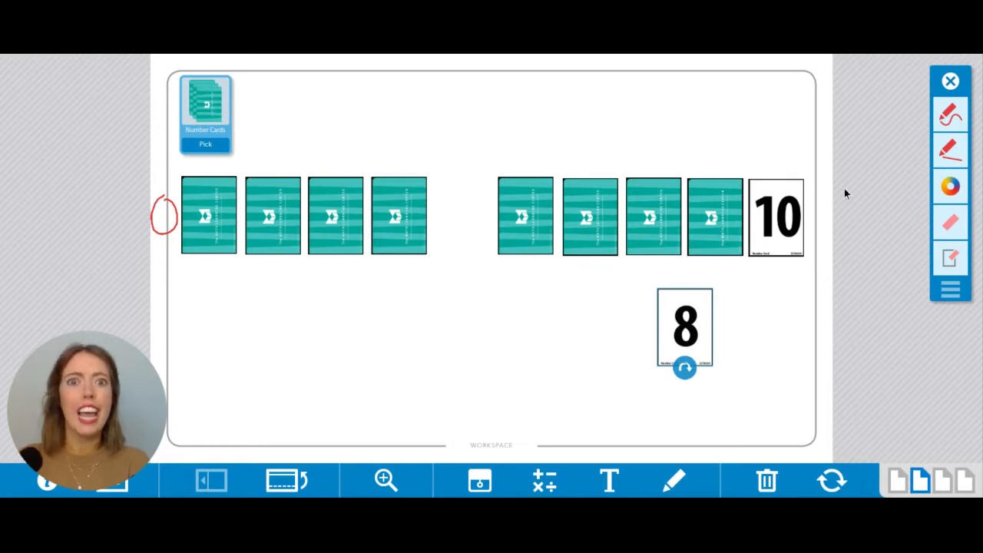
mouse_move(749, 333)
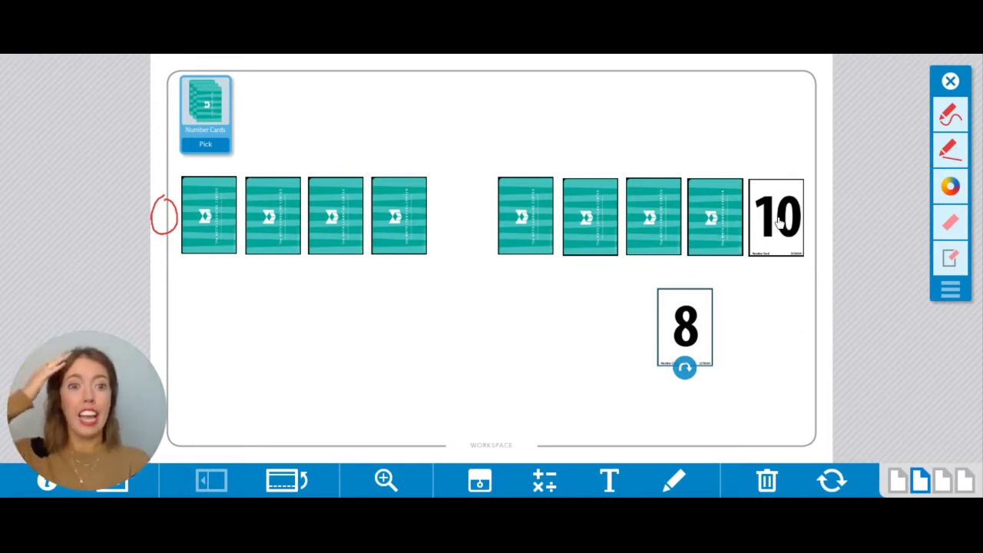
mouse_move(667, 160)
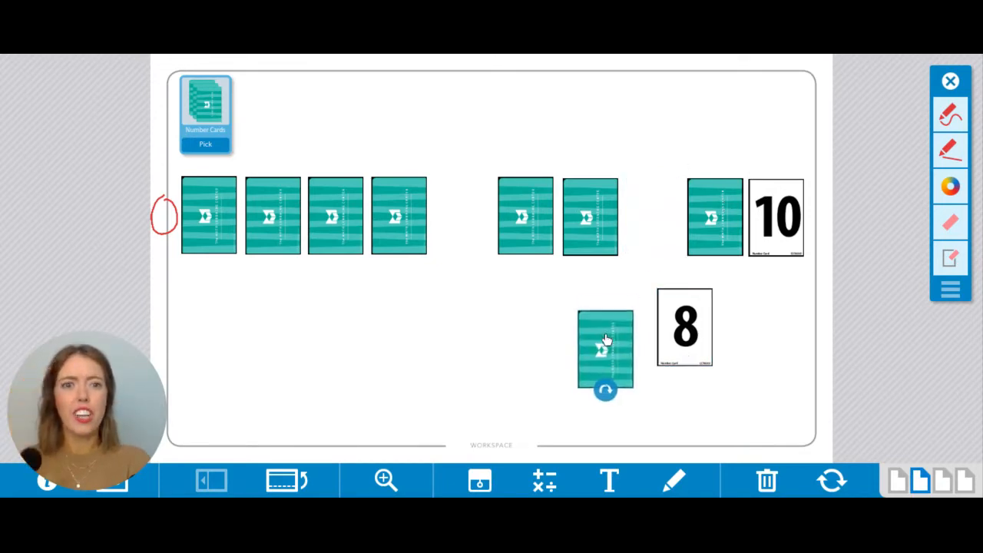
drag(683, 327, 655, 238)
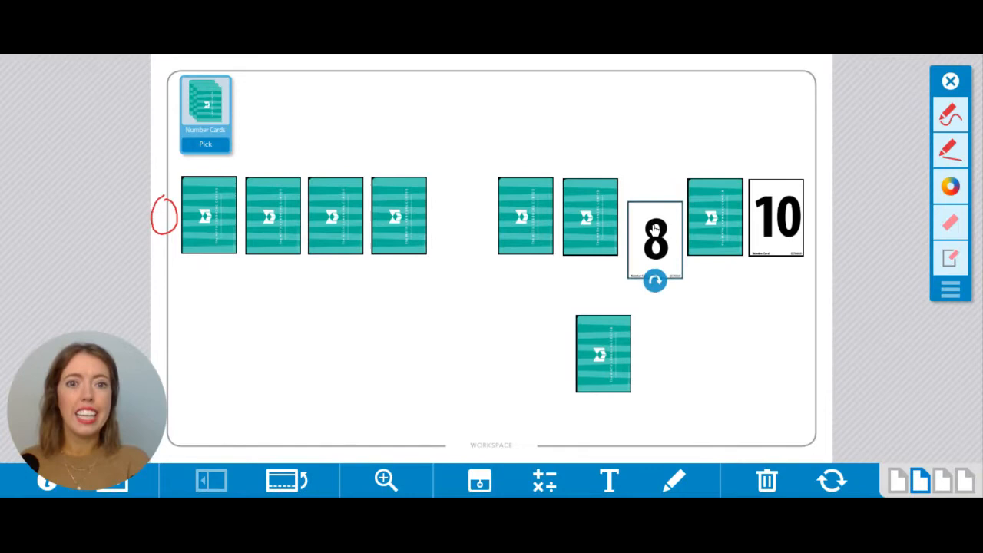
drag(654, 238, 653, 217)
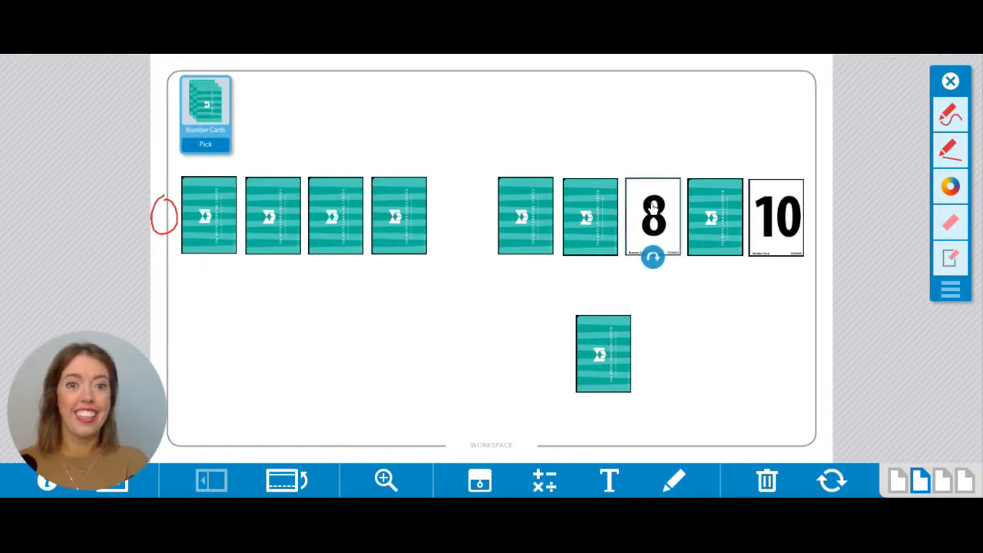
click(603, 354)
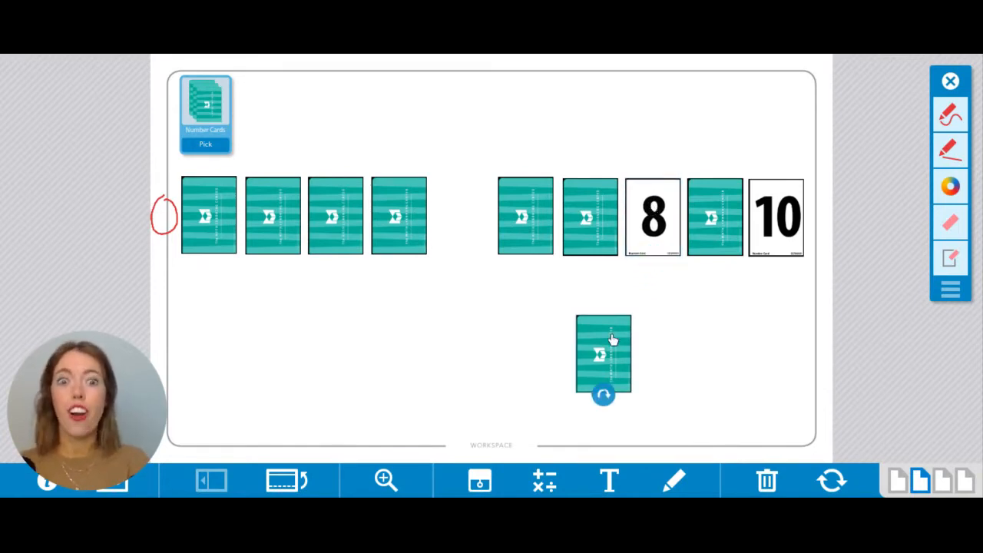
click(604, 394)
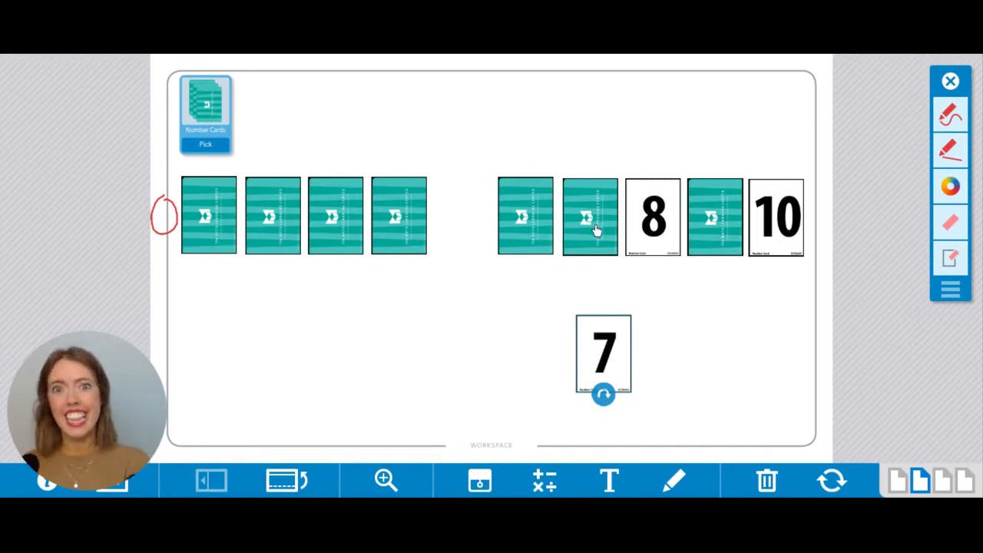
mouse_move(652, 243)
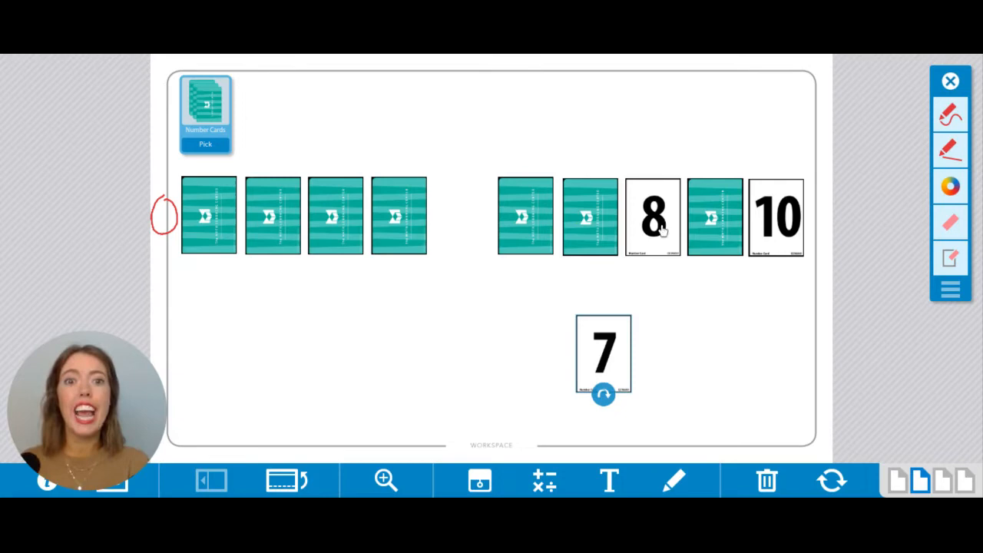
mouse_move(603, 199)
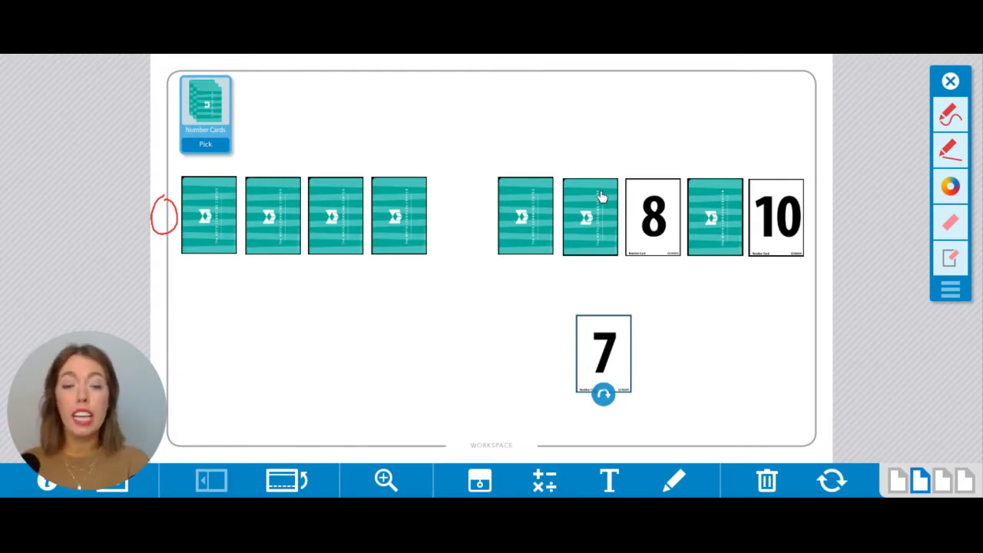
Move the 7 into the seventh spot and turn up the displaced card, revealing 9.
drag(591, 217, 525, 336)
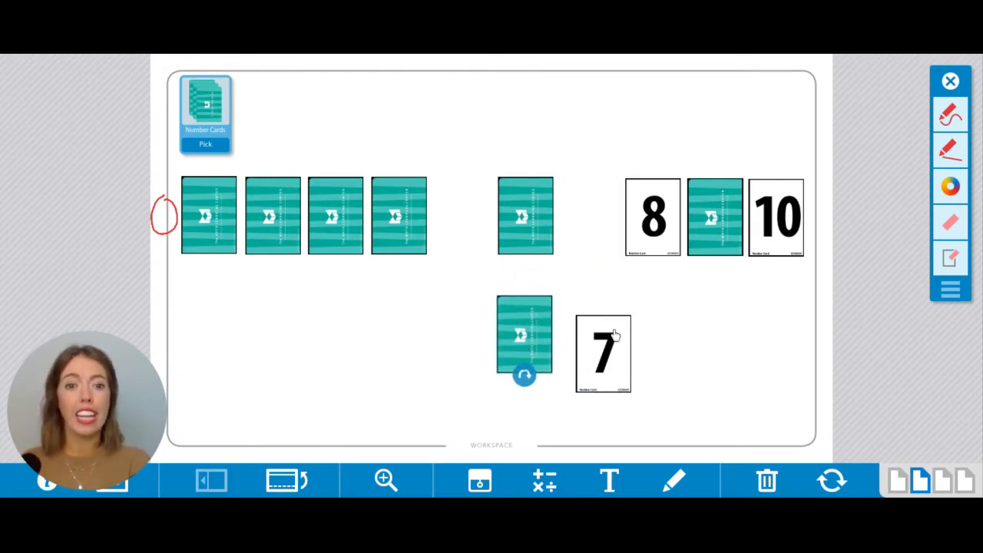
drag(603, 353, 591, 257)
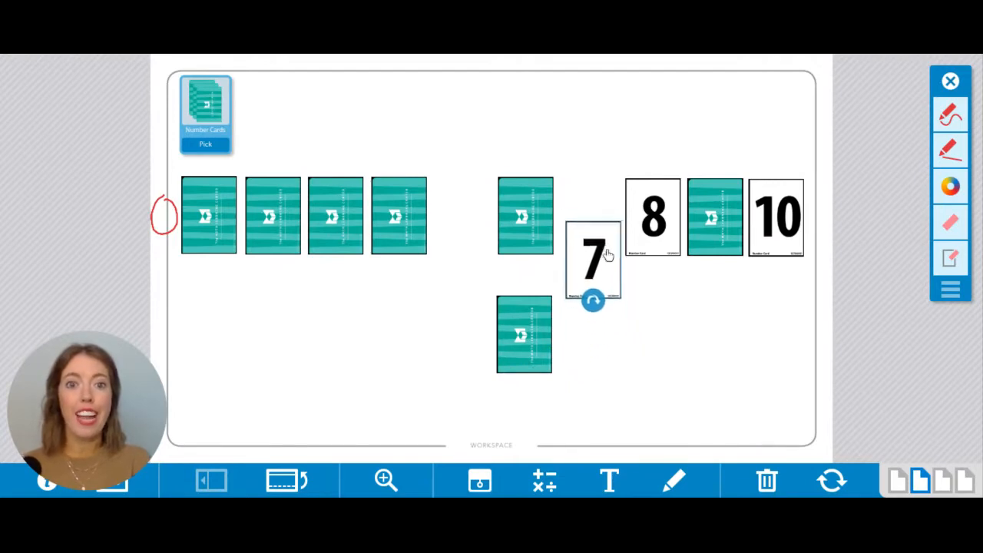
drag(592, 261, 589, 217)
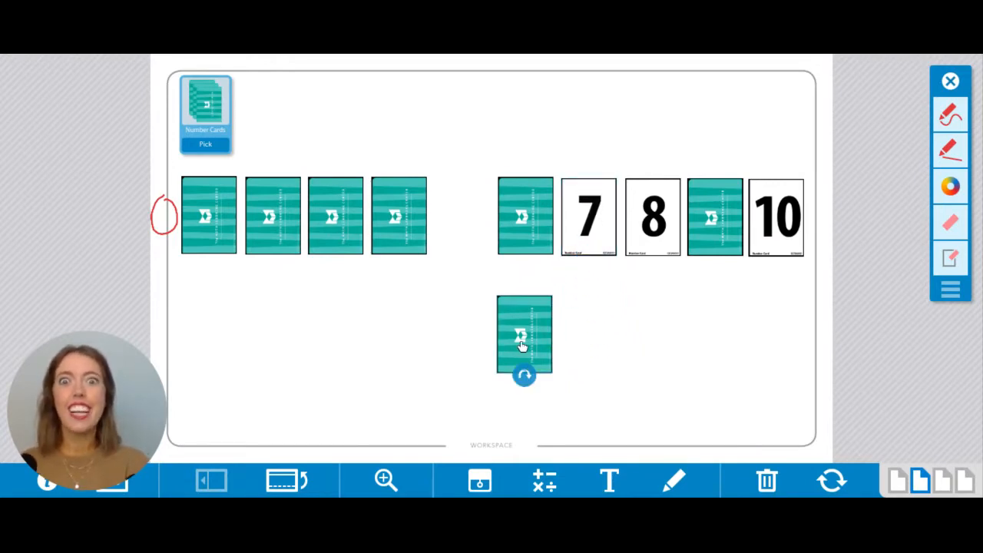
click(524, 375)
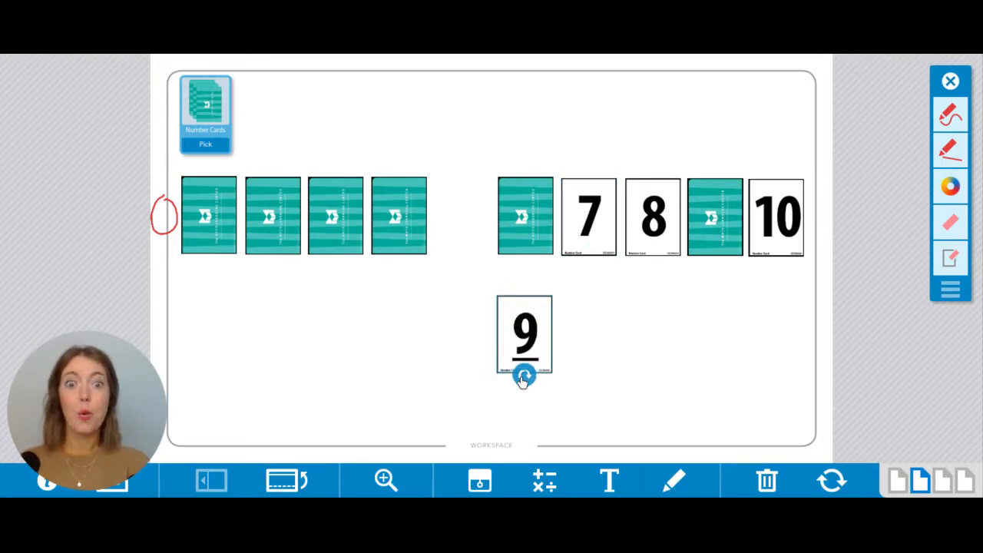
mouse_move(505, 349)
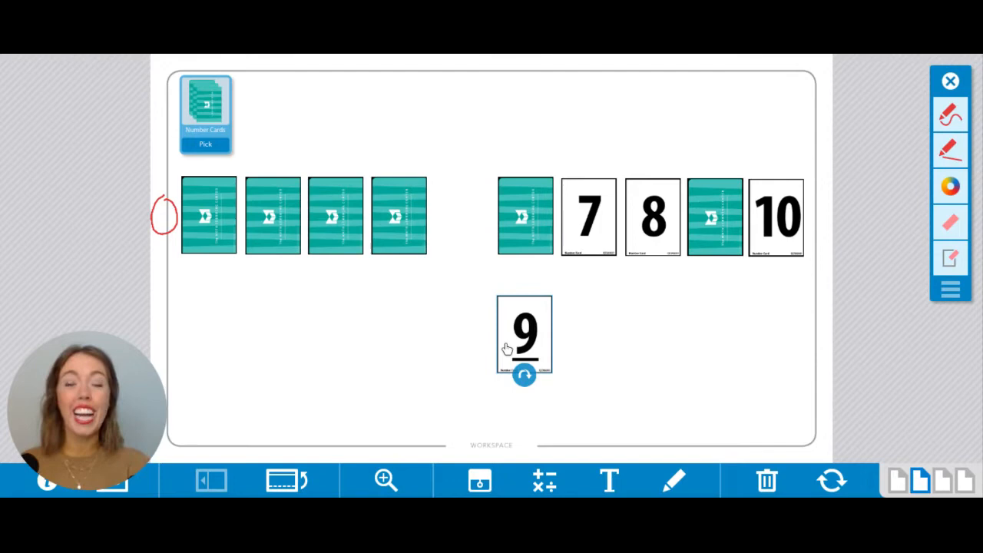
mouse_move(655, 351)
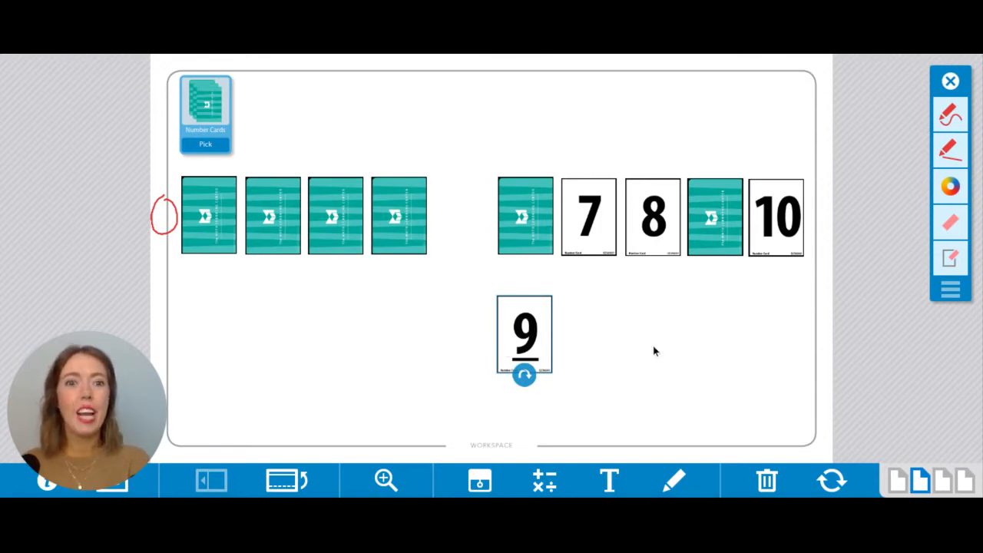
mouse_move(726, 215)
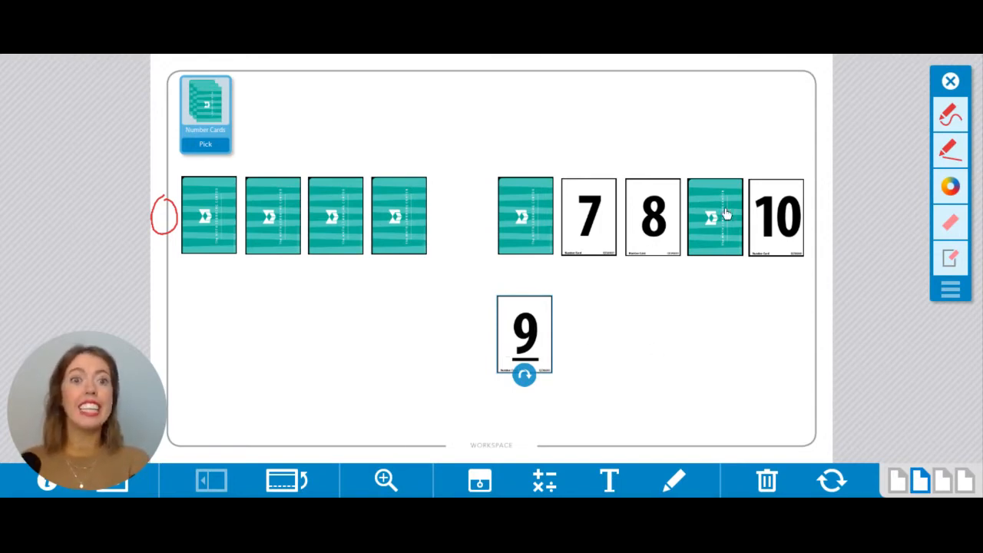
Drop the 9 into the ninth spot and flip the displaced card to show 2.
drag(715, 215, 708, 290)
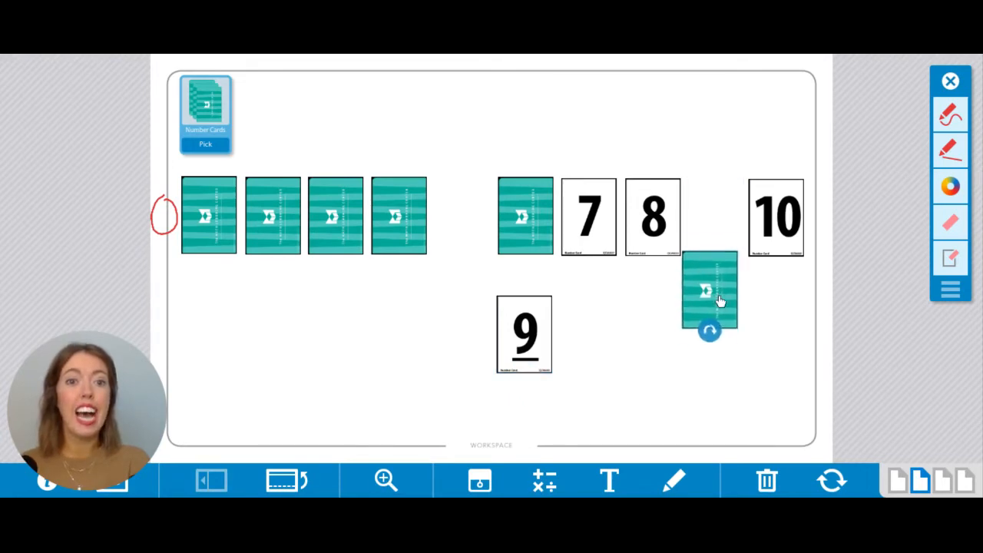
drag(525, 334, 632, 269)
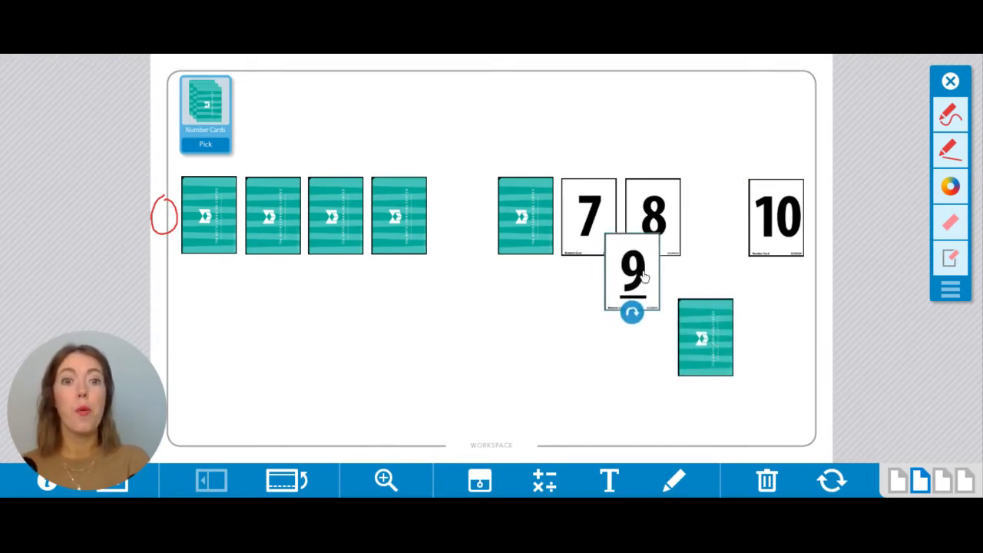
drag(633, 269, 715, 217)
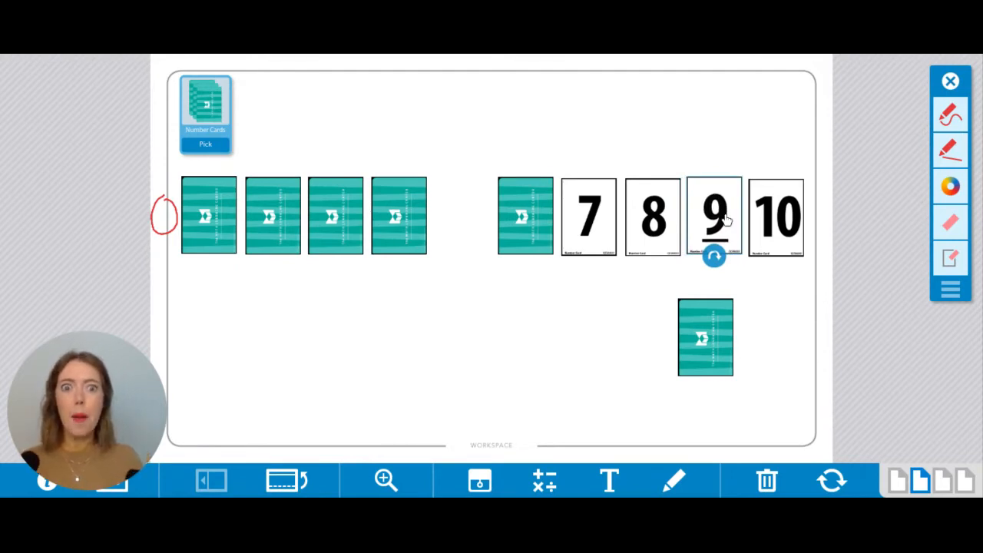
mouse_move(640, 233)
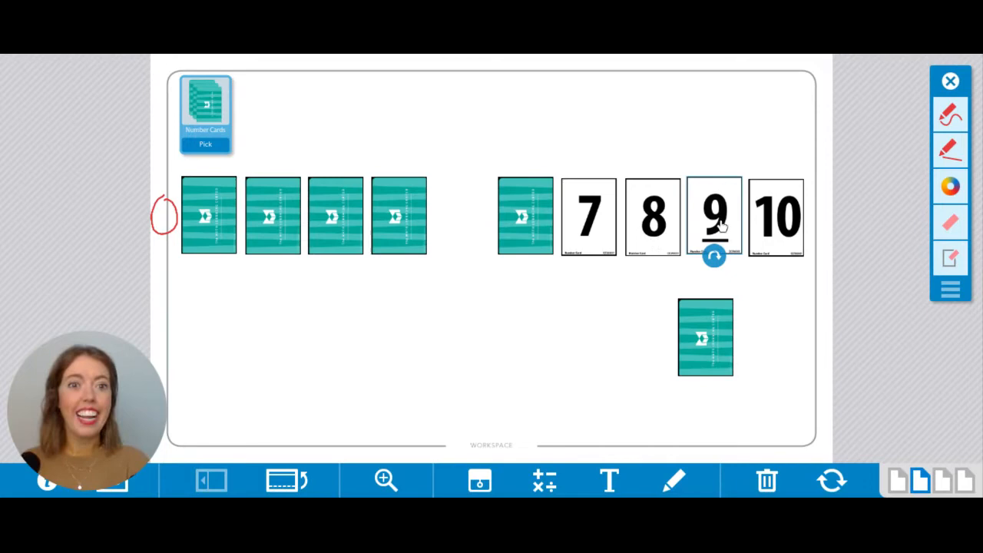
mouse_move(736, 327)
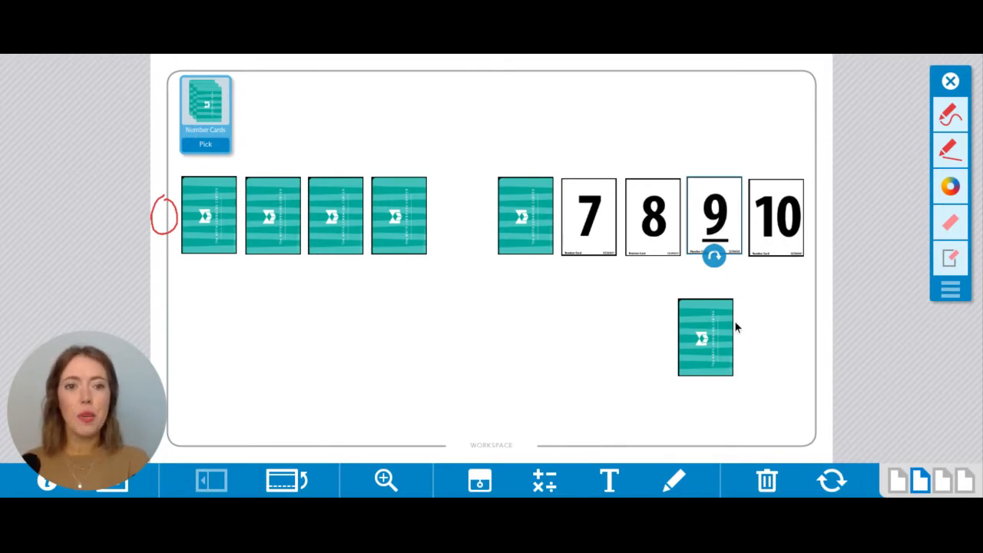
click(713, 255)
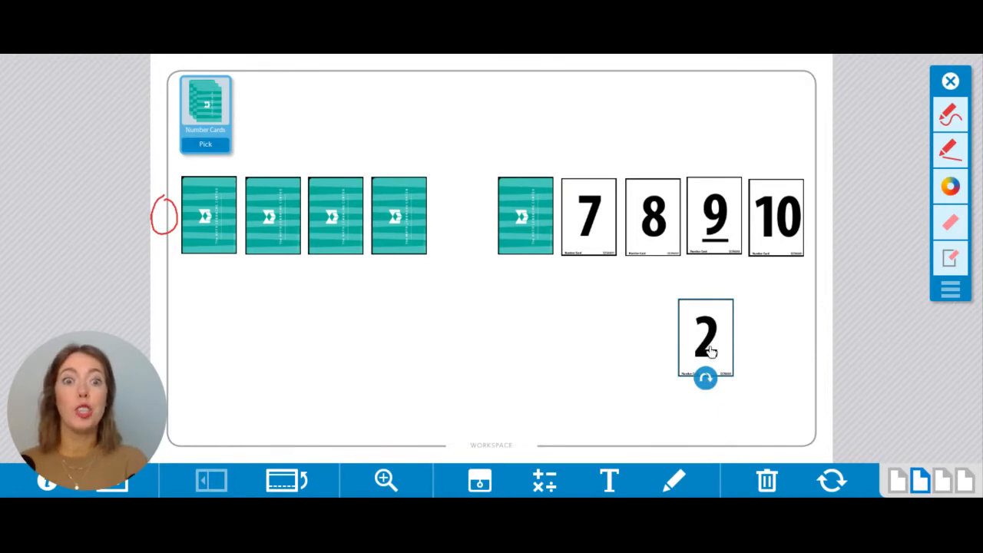
Swap the 2 card into the row's second spot.
drag(705, 338, 509, 340)
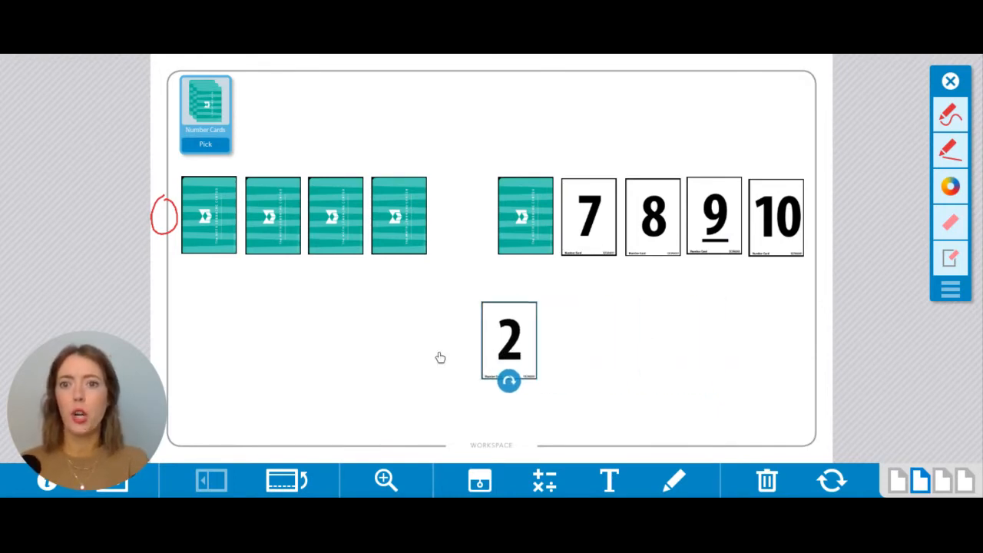
drag(509, 340, 275, 314)
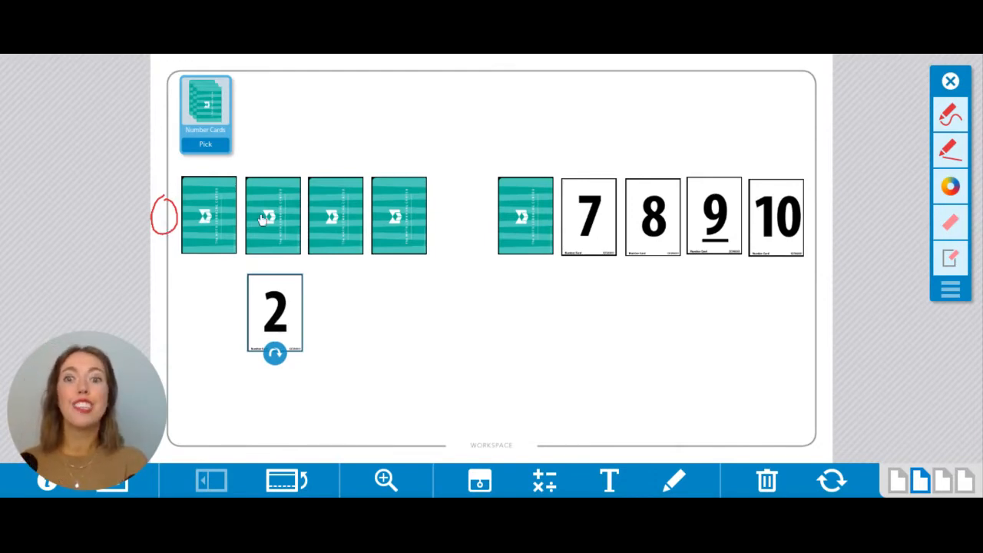
drag(272, 215, 346, 349)
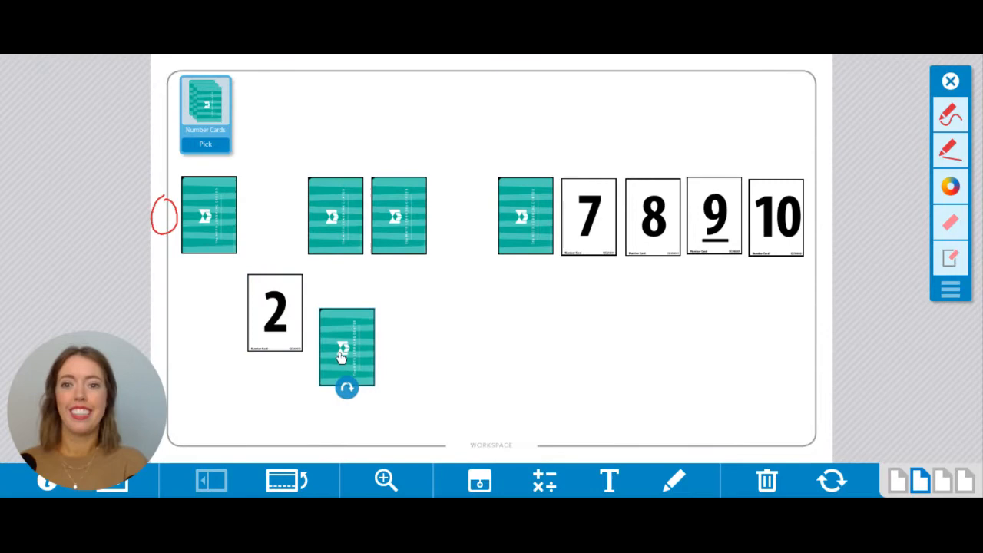
drag(272, 311, 273, 215)
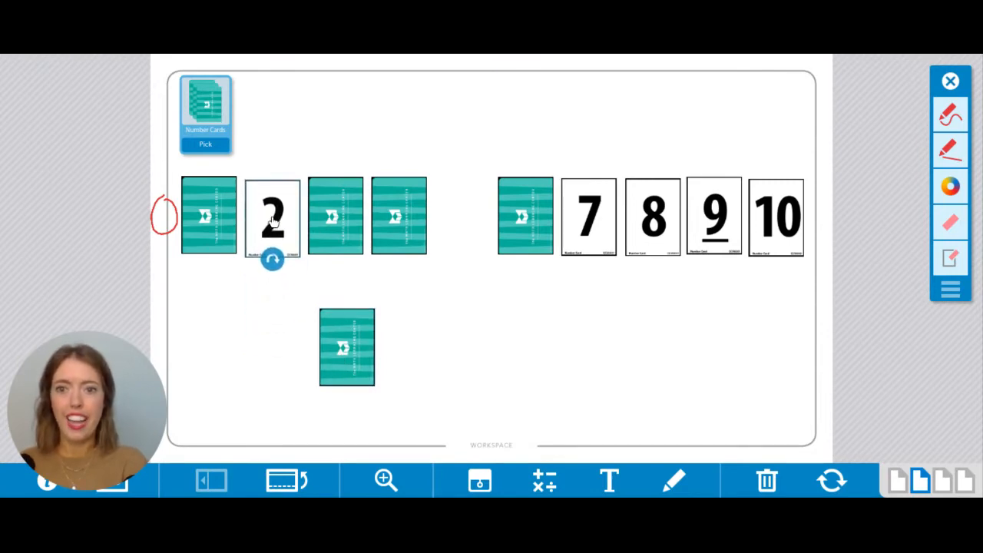
Turn up the displaced card to show 5 and place it in the fifth spot.
click(346, 347)
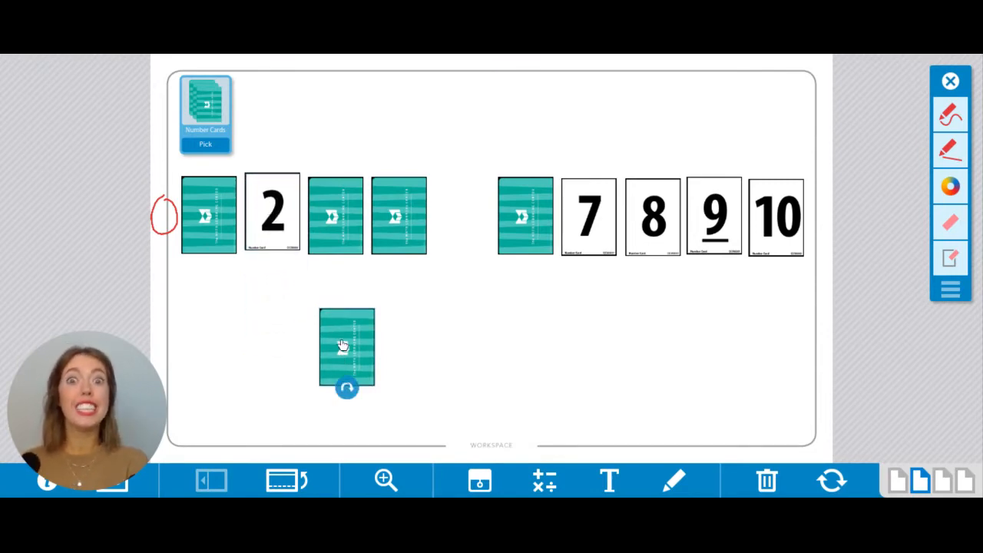
click(346, 388)
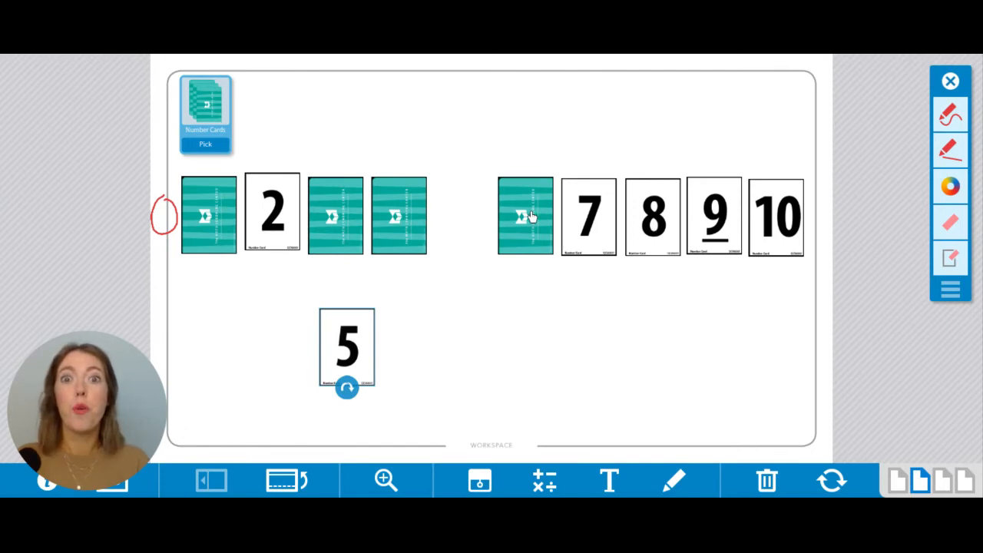
mouse_move(473, 204)
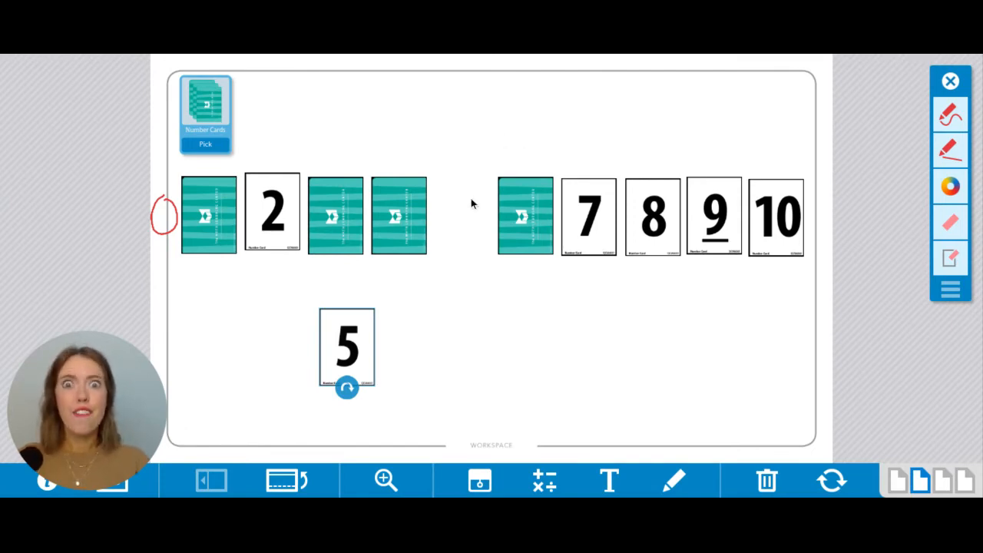
mouse_move(355, 334)
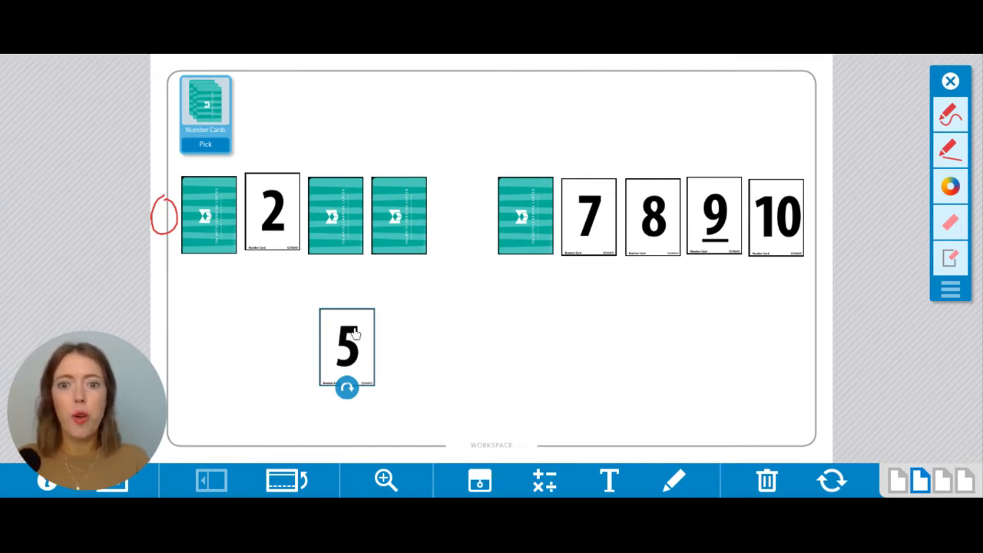
drag(347, 348, 461, 216)
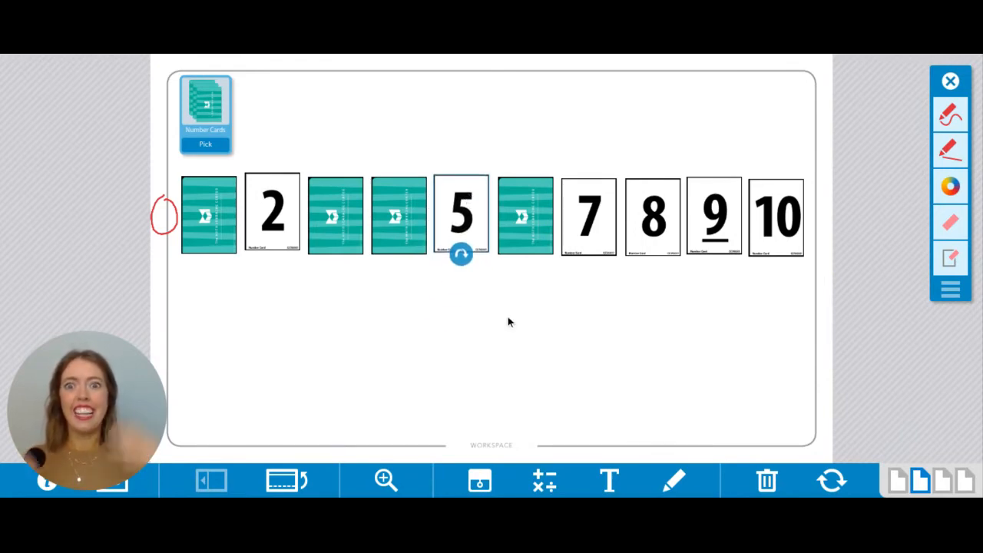
mouse_move(407, 292)
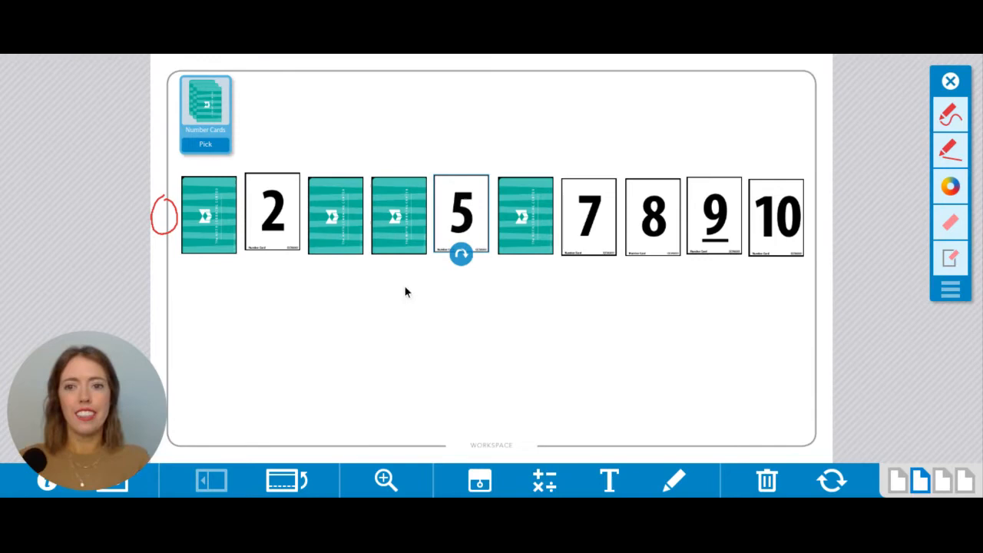
mouse_move(522, 203)
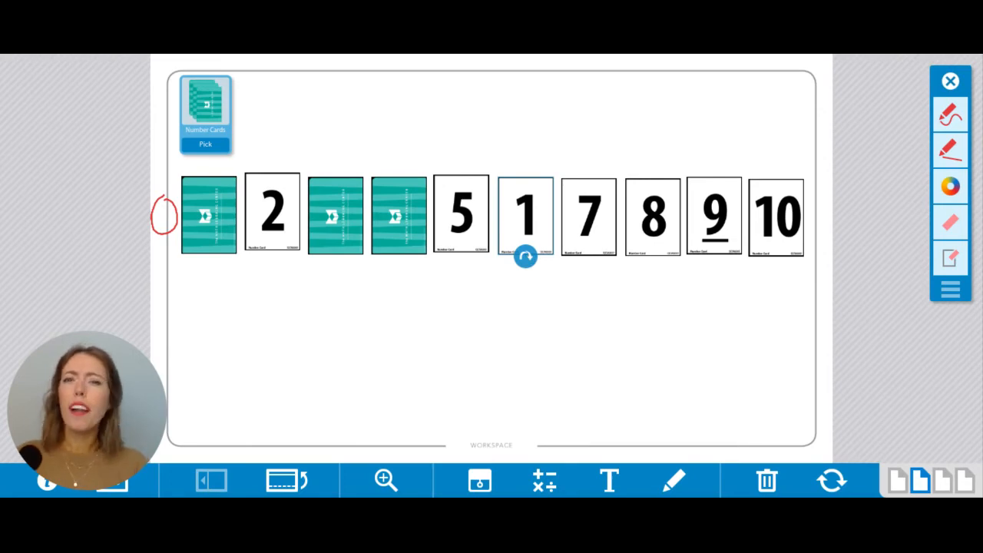
Swap the 1 card into the first spot beside the red 0.
drag(525, 215, 508, 319)
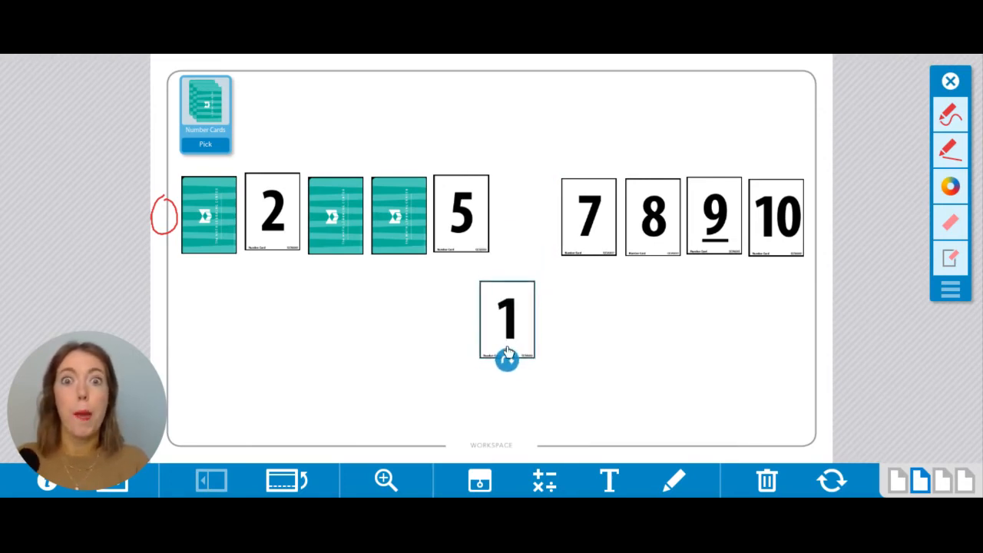
drag(507, 319, 494, 346)
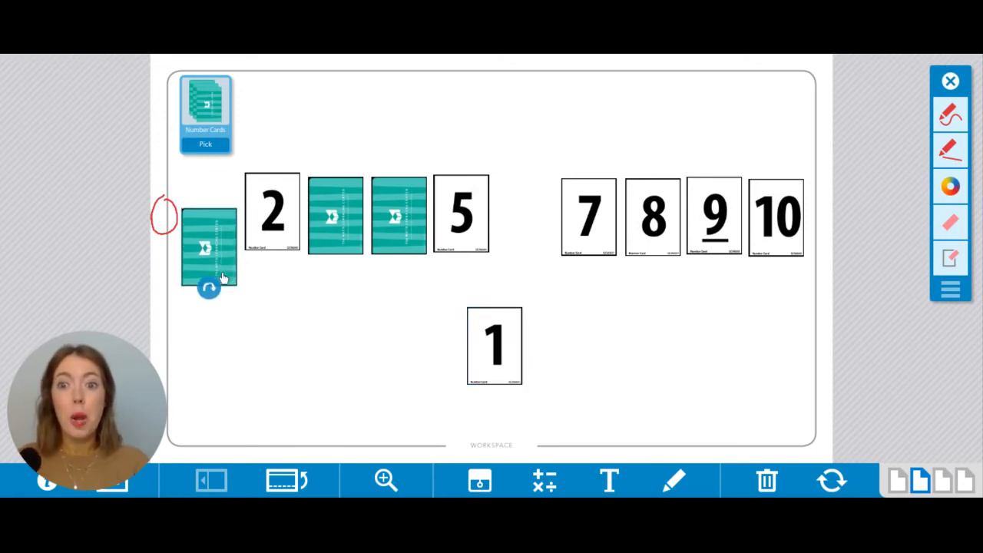
drag(208, 245, 209, 330)
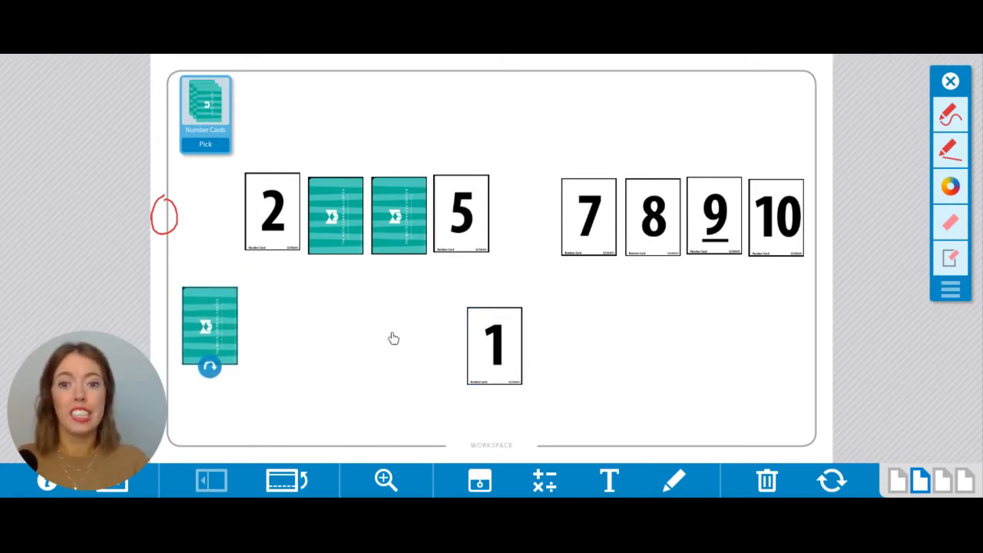
drag(494, 346, 208, 215)
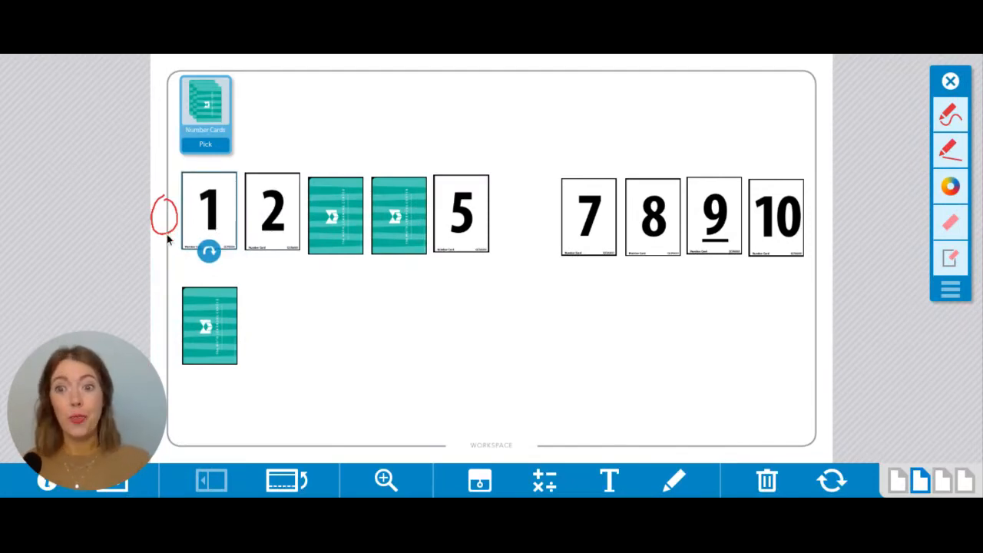
mouse_move(231, 227)
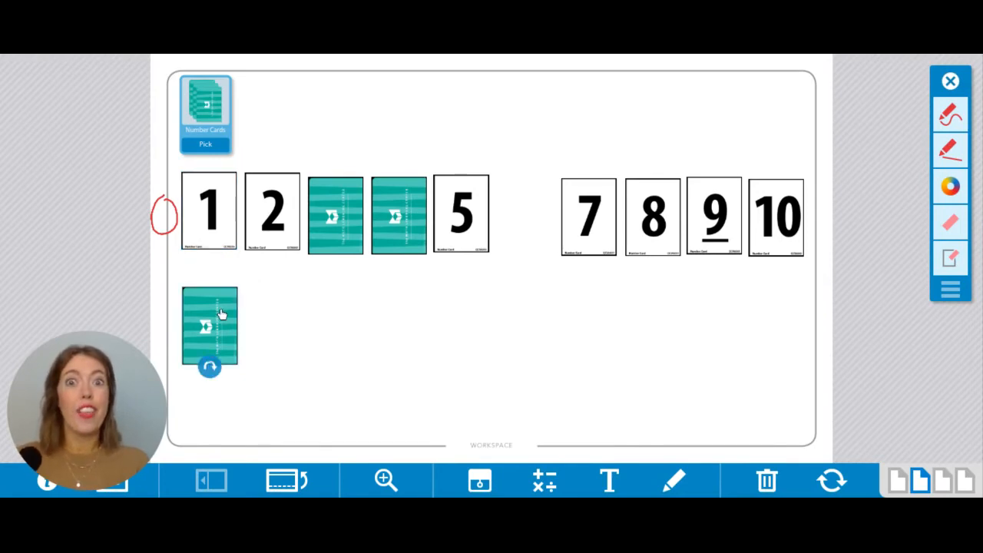
mouse_move(208, 398)
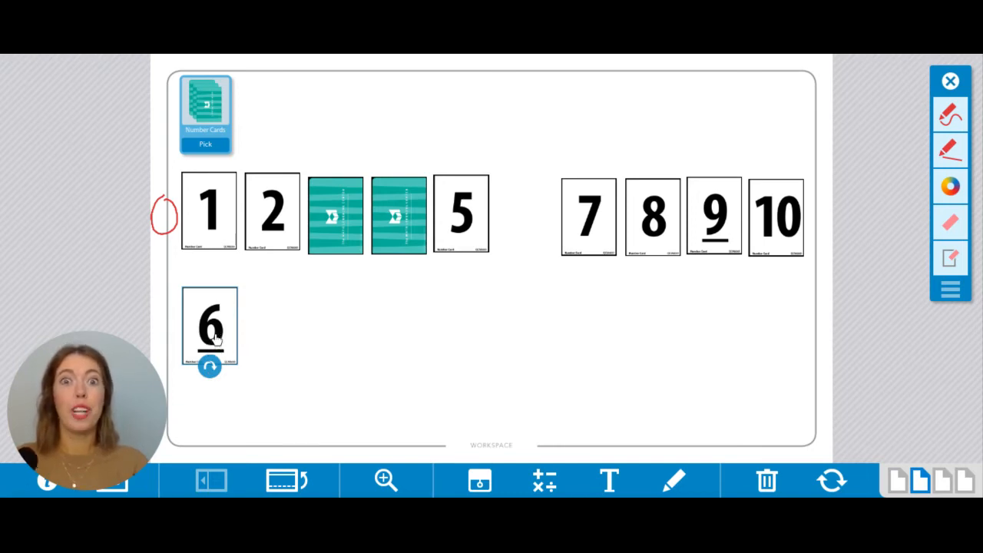
Carry the 6 card into the empty sixth spot.
drag(209, 323, 273, 323)
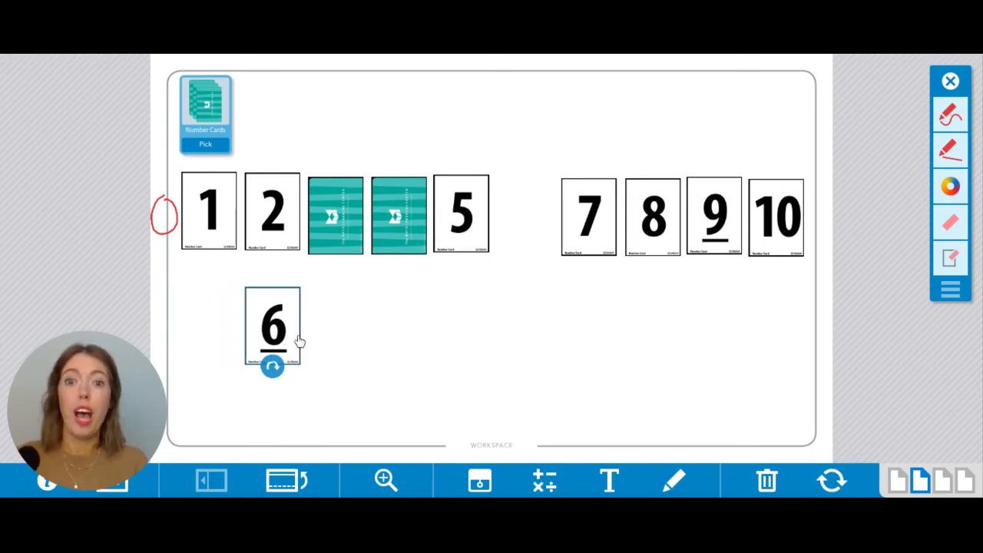
drag(273, 326, 530, 223)
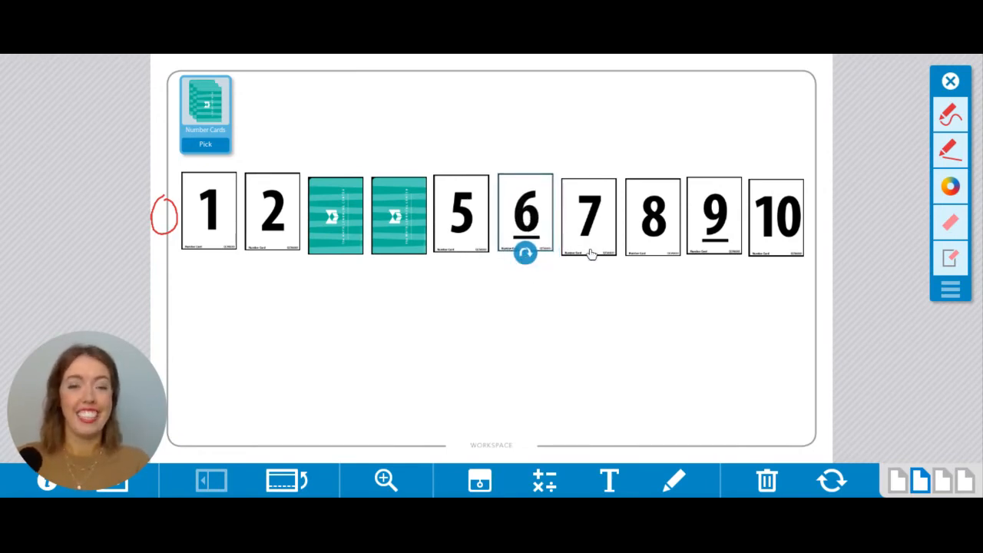
mouse_move(365, 290)
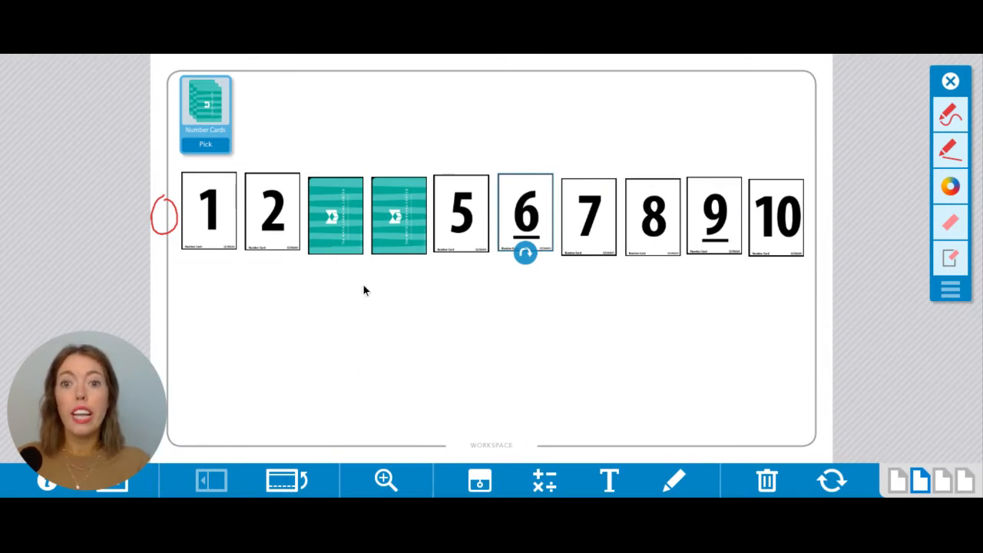
mouse_move(335, 274)
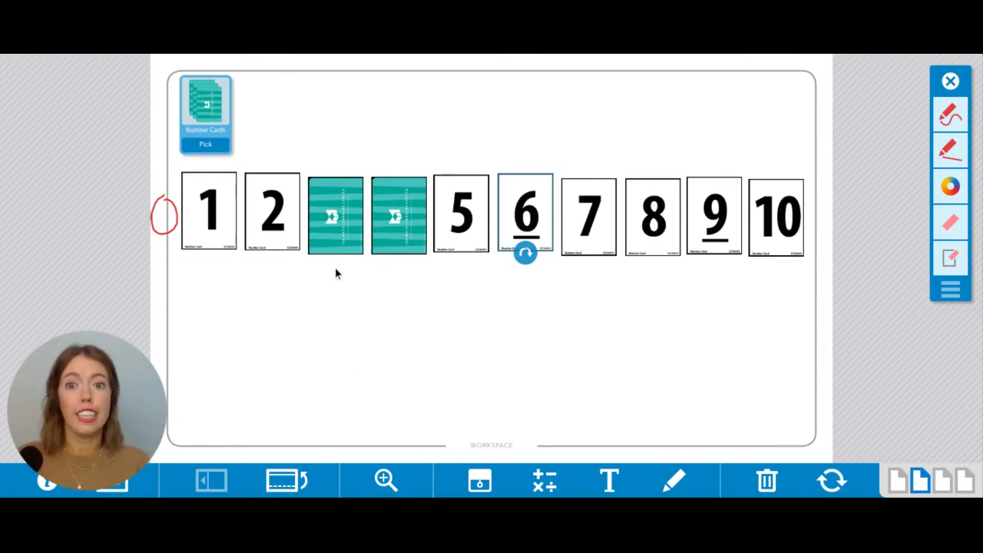
Turn over the face-down card after 2 to reveal 3.
click(334, 216)
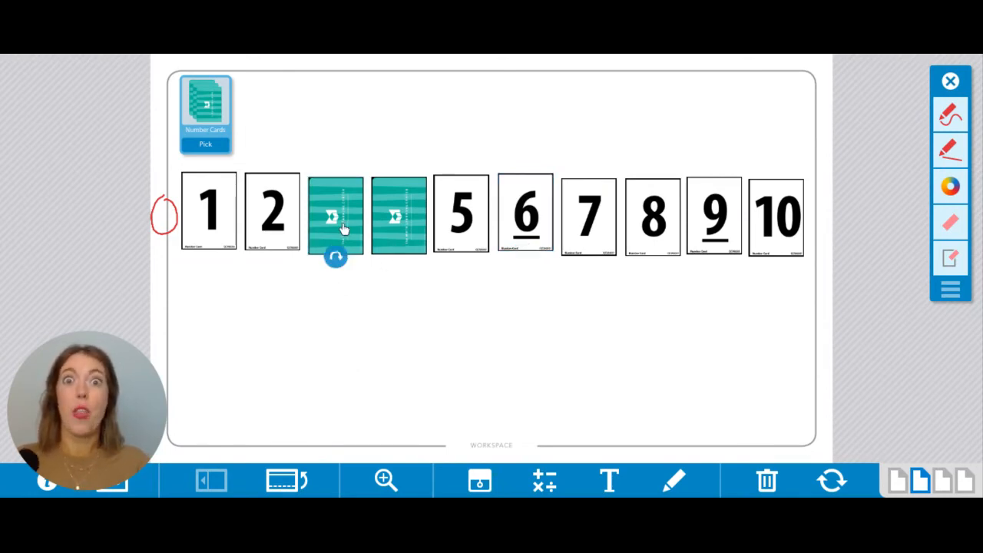
click(335, 215)
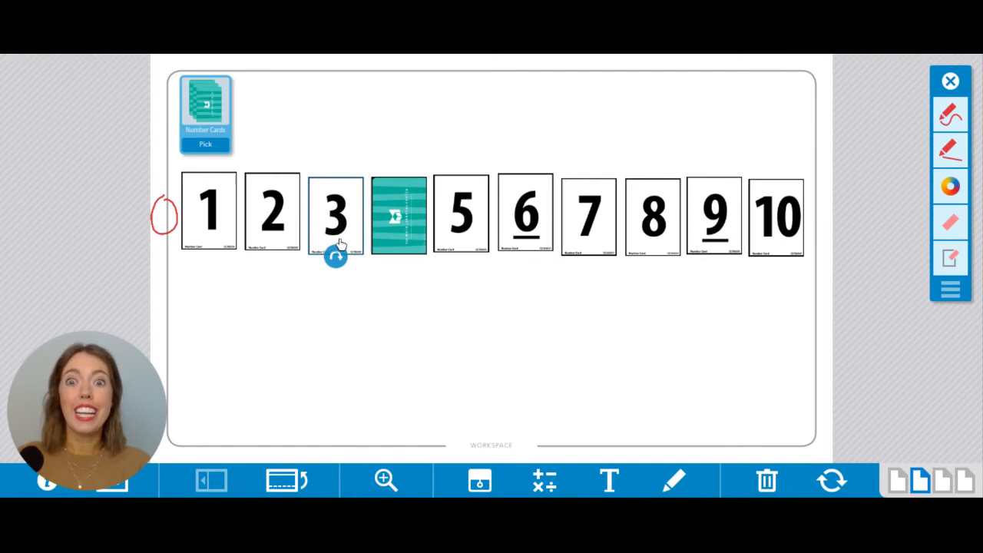
mouse_move(465, 217)
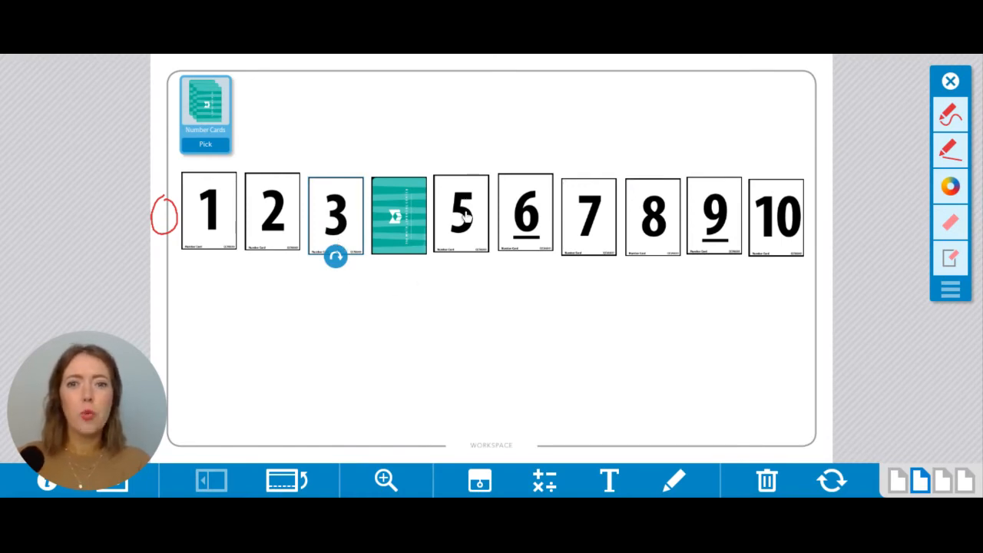
mouse_move(354, 301)
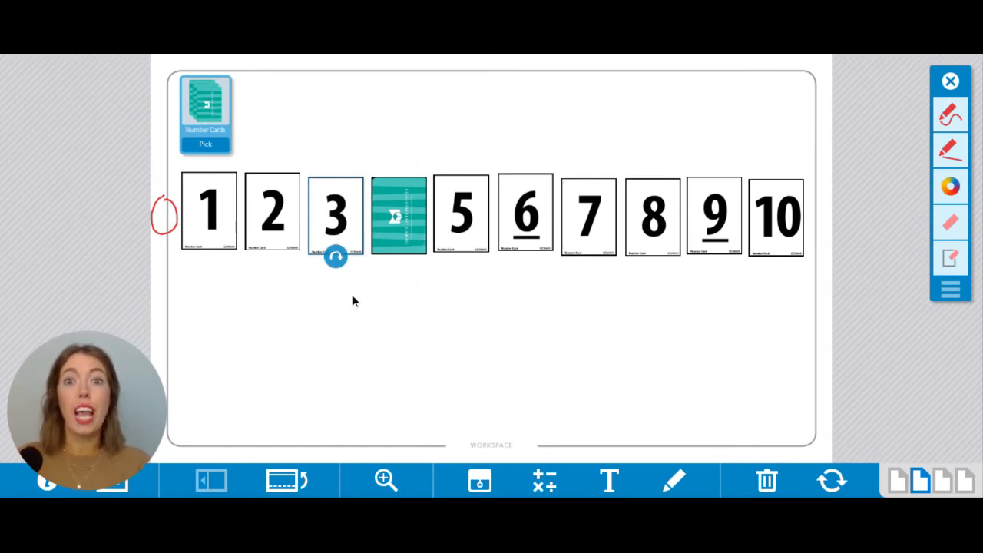
mouse_move(366, 308)
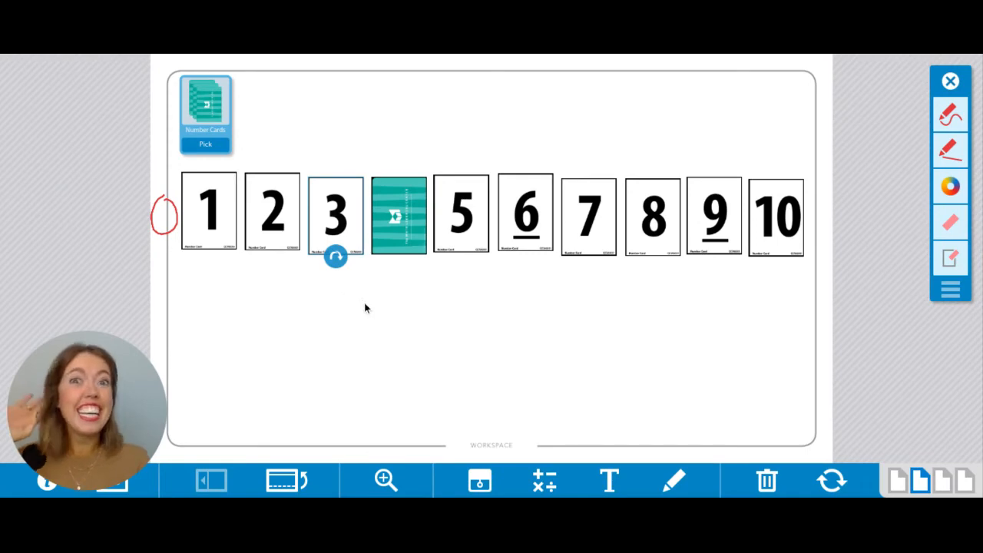
mouse_move(399, 208)
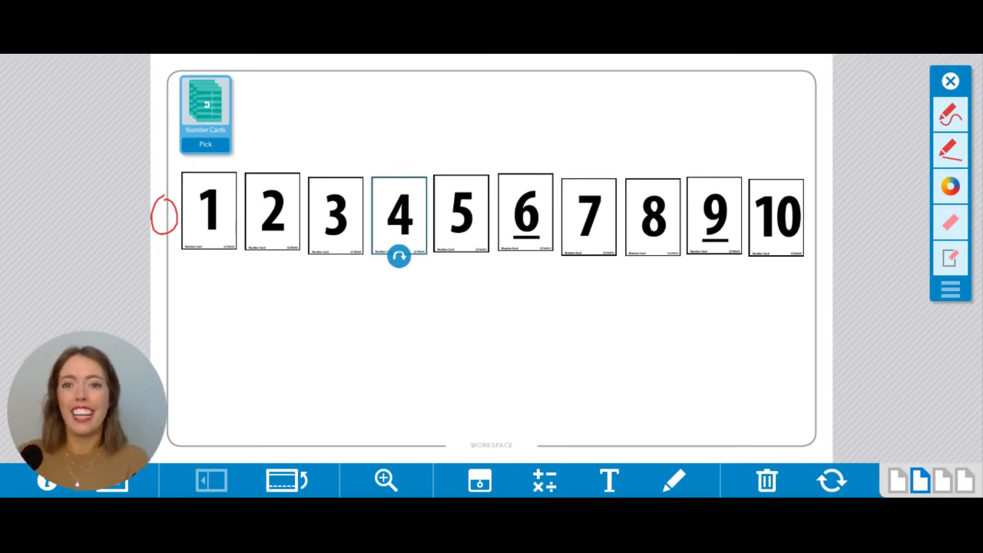
mouse_move(163, 247)
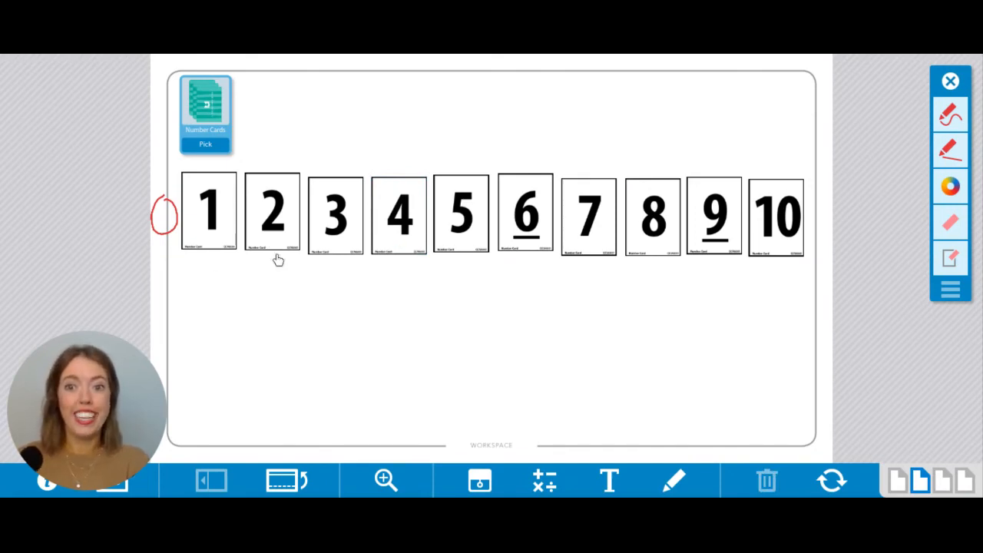
mouse_move(392, 250)
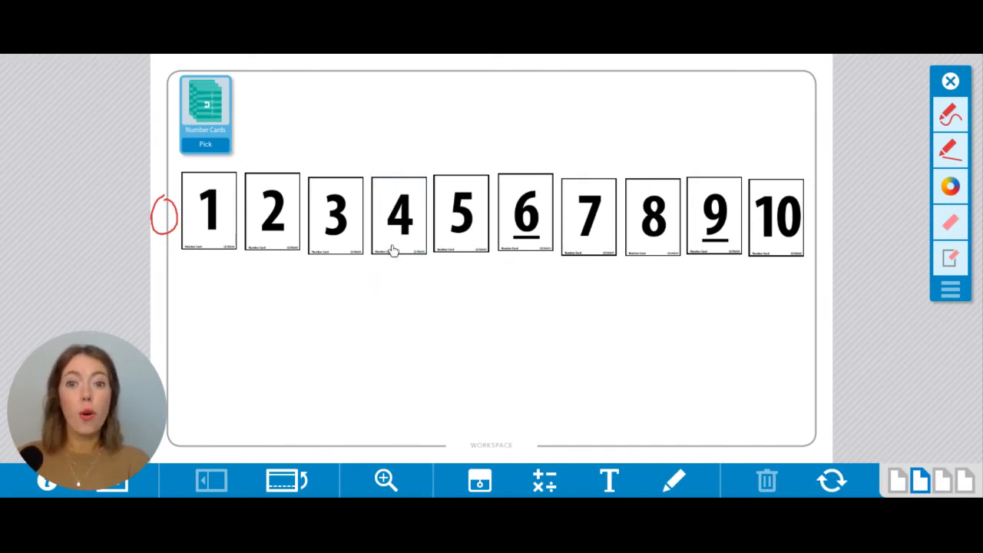
mouse_move(522, 262)
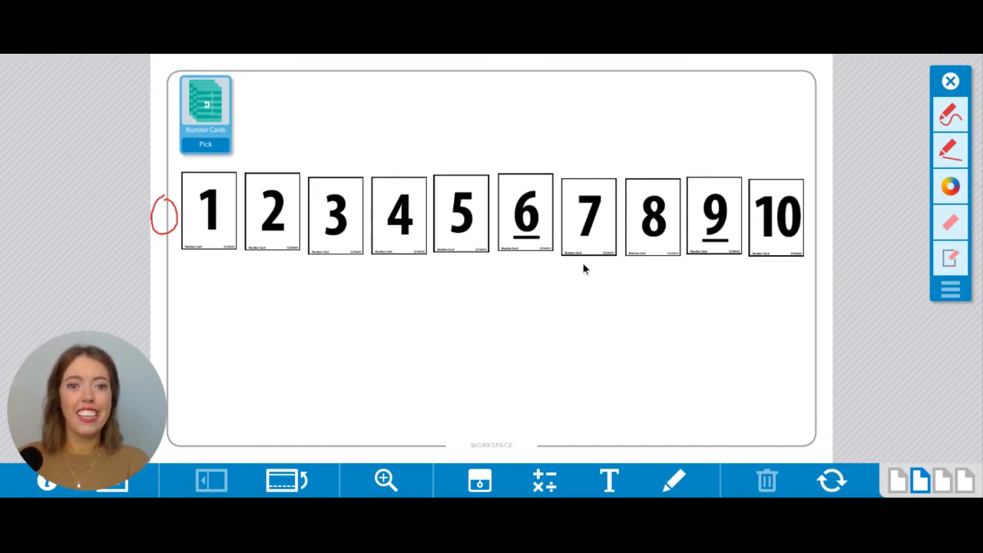
mouse_move(722, 263)
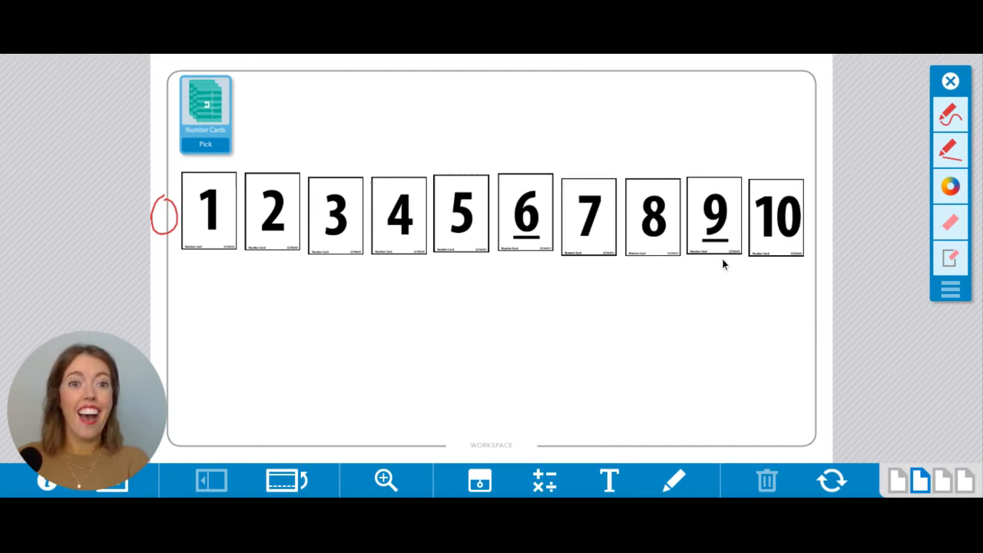
mouse_move(783, 257)
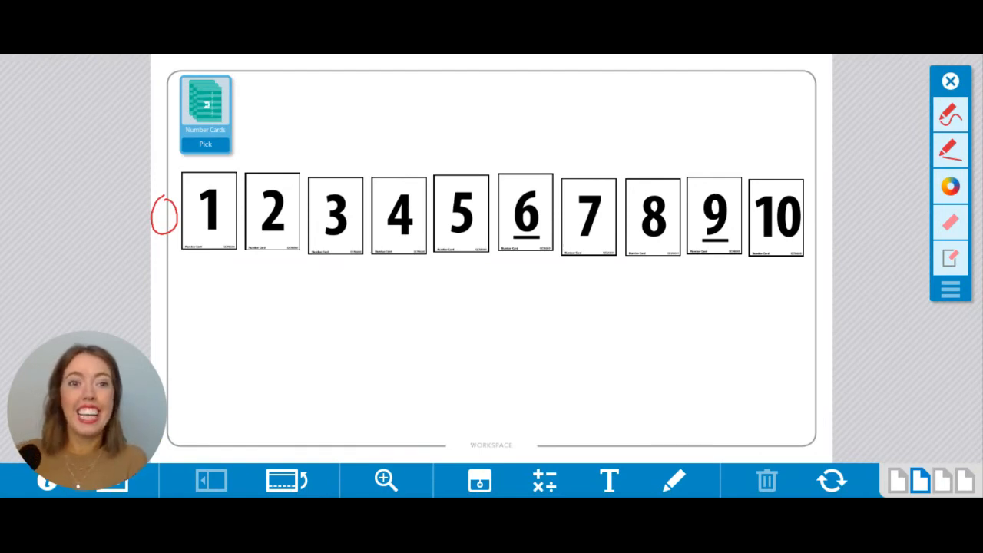
mouse_move(722, 304)
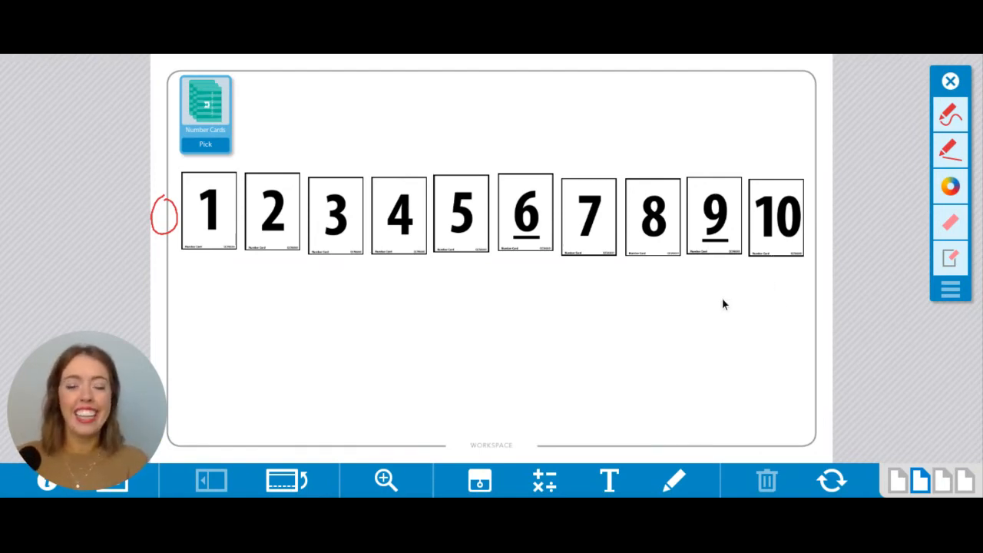
mouse_move(653, 272)
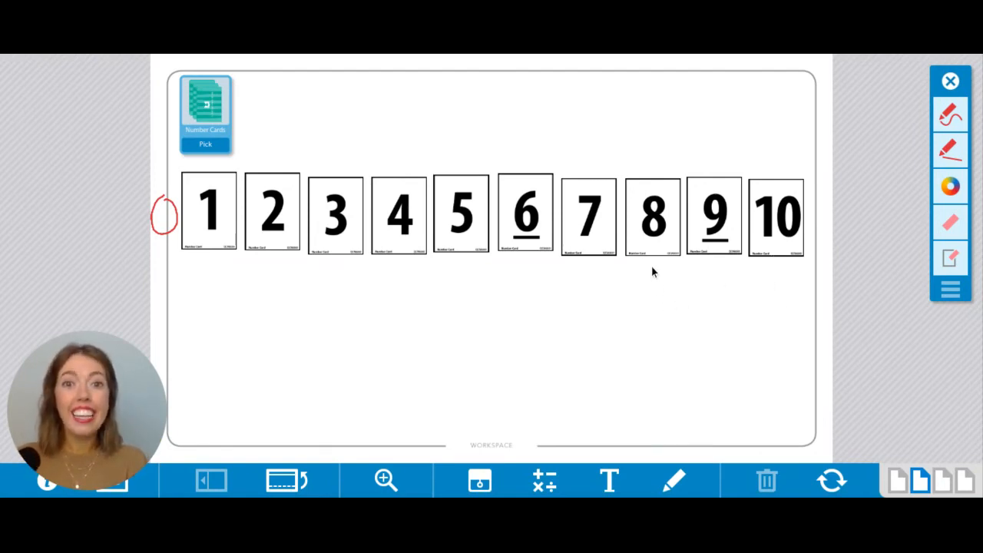
mouse_move(537, 277)
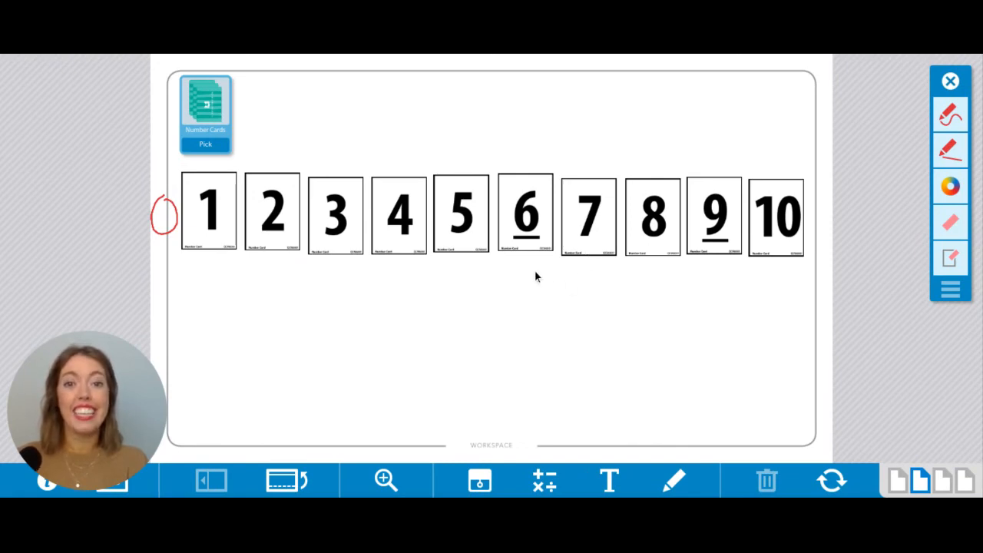
mouse_move(462, 255)
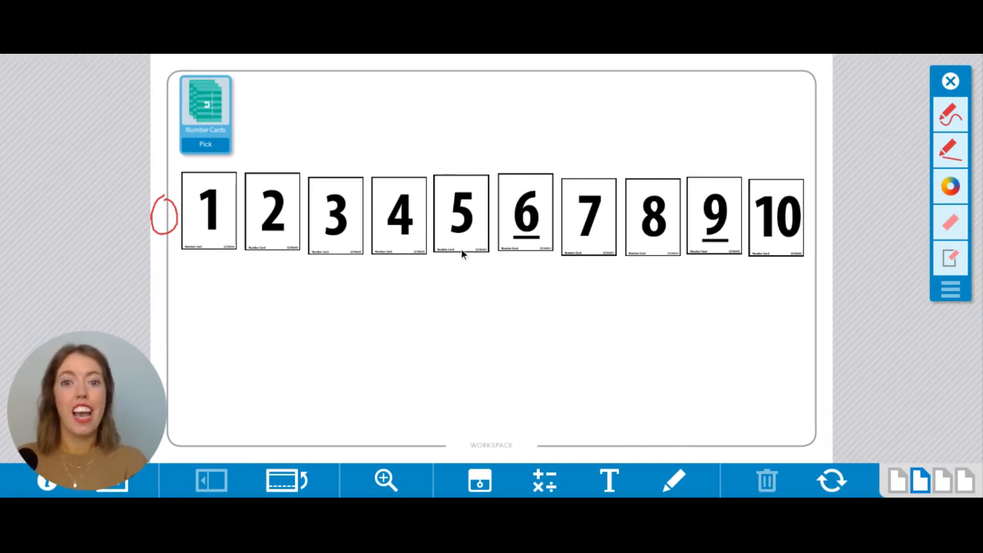
mouse_move(363, 288)
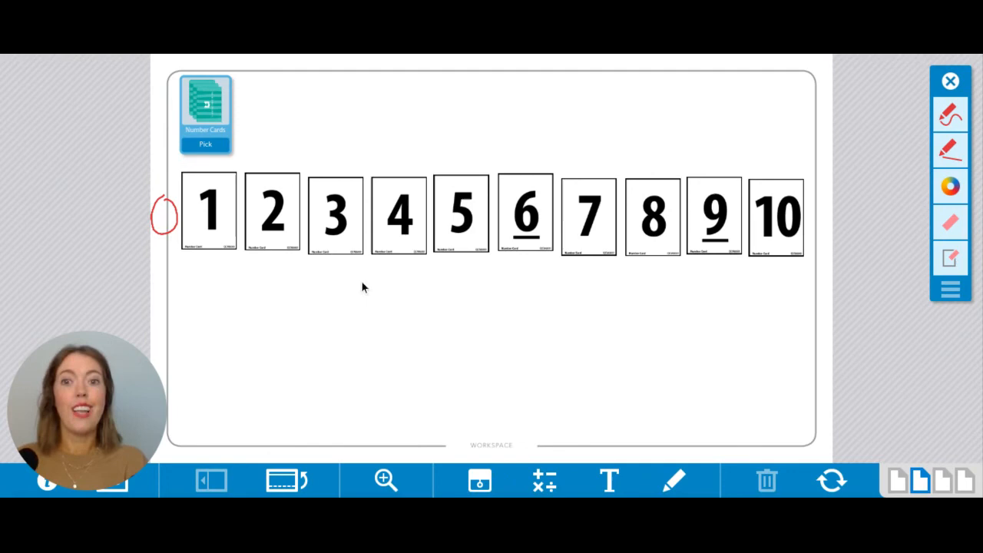
mouse_move(279, 263)
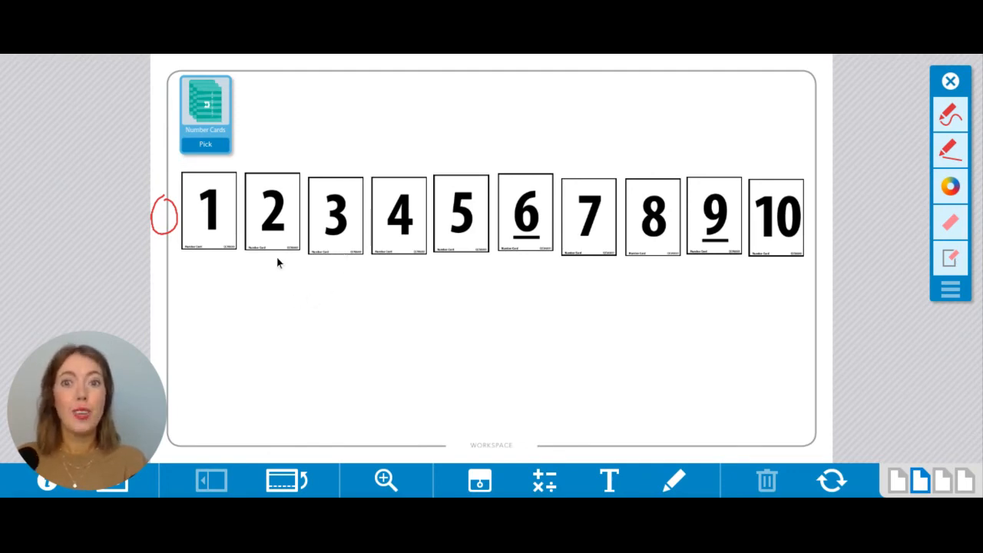
mouse_move(182, 290)
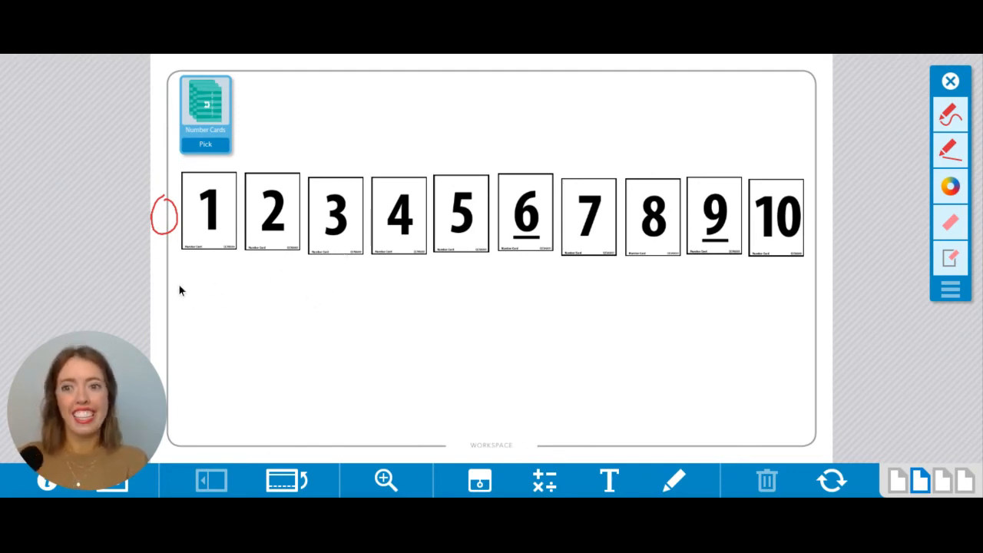
mouse_move(170, 259)
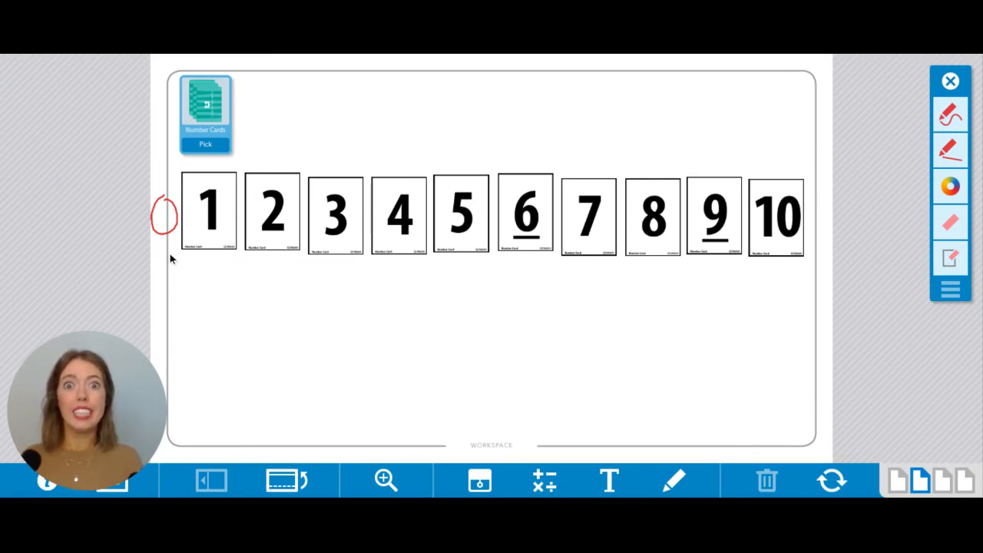